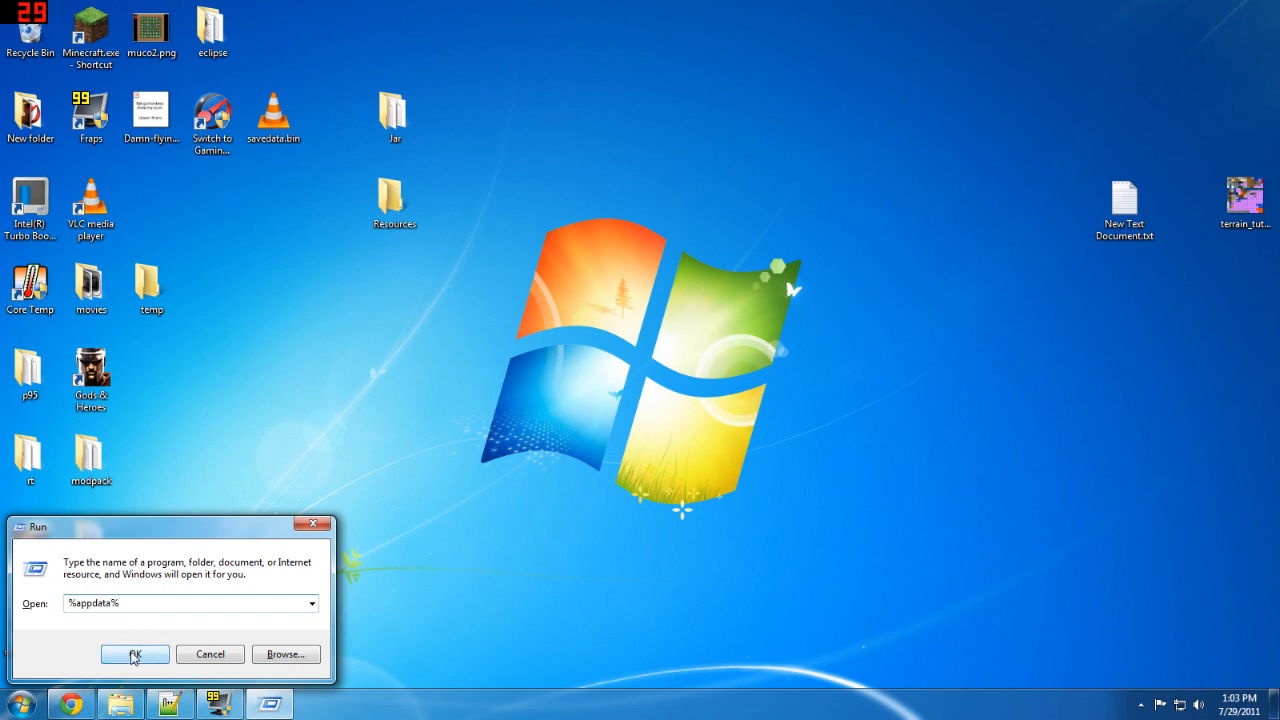
- Delete all files and subfolders inside .minecraft under AppData\Roaming
{"action": "left_click", "coordinate": [134, 654]}
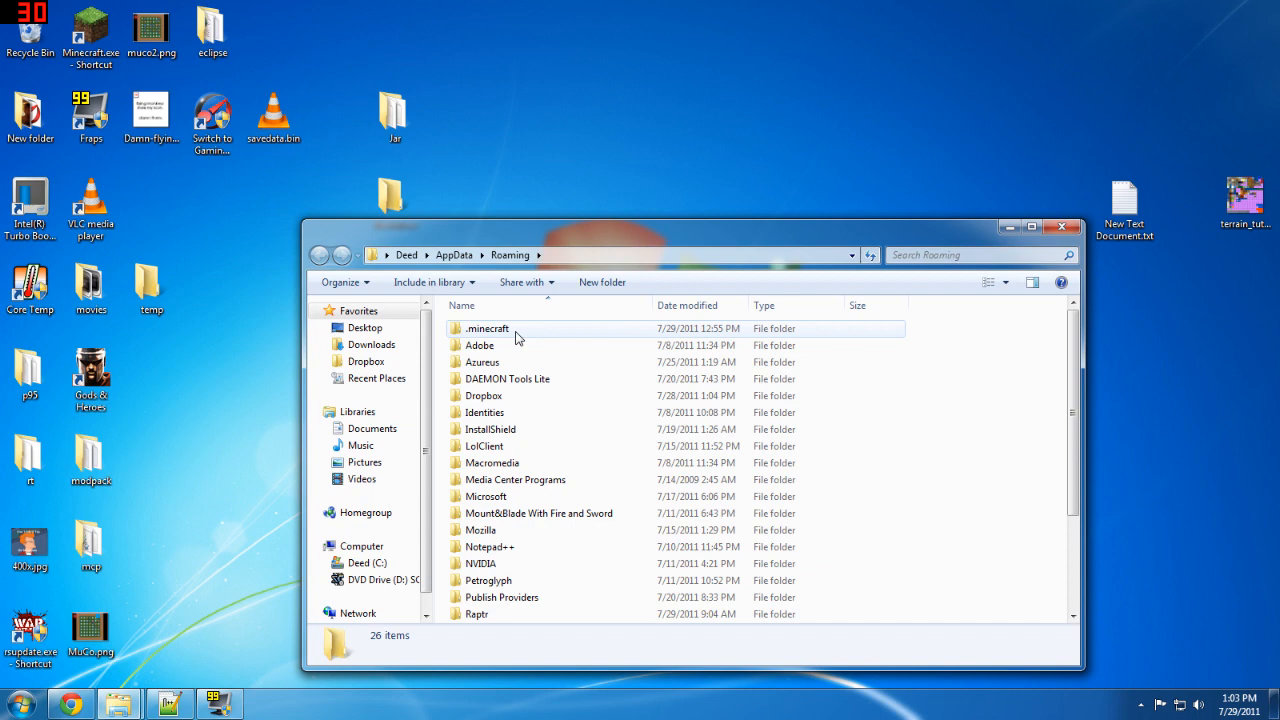
{"action": "mouse_move", "coordinate": [492, 338]}
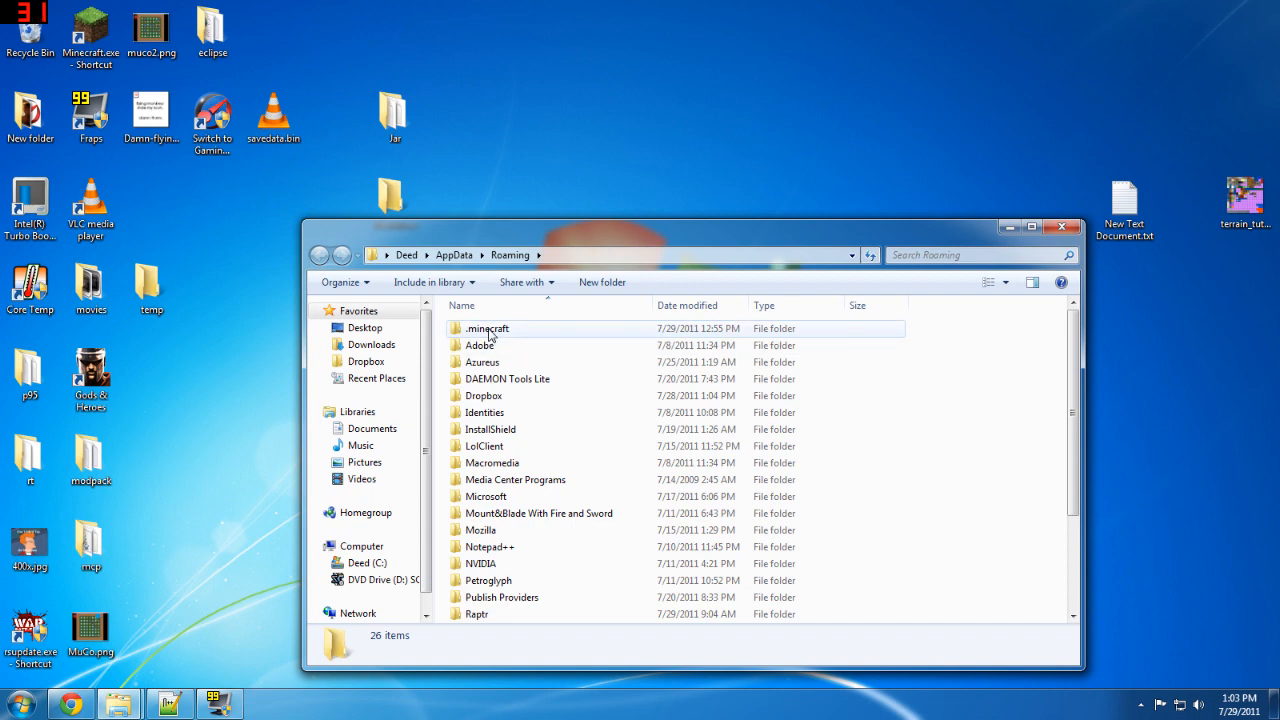
{"action": "left_click", "coordinate": [488, 328]}
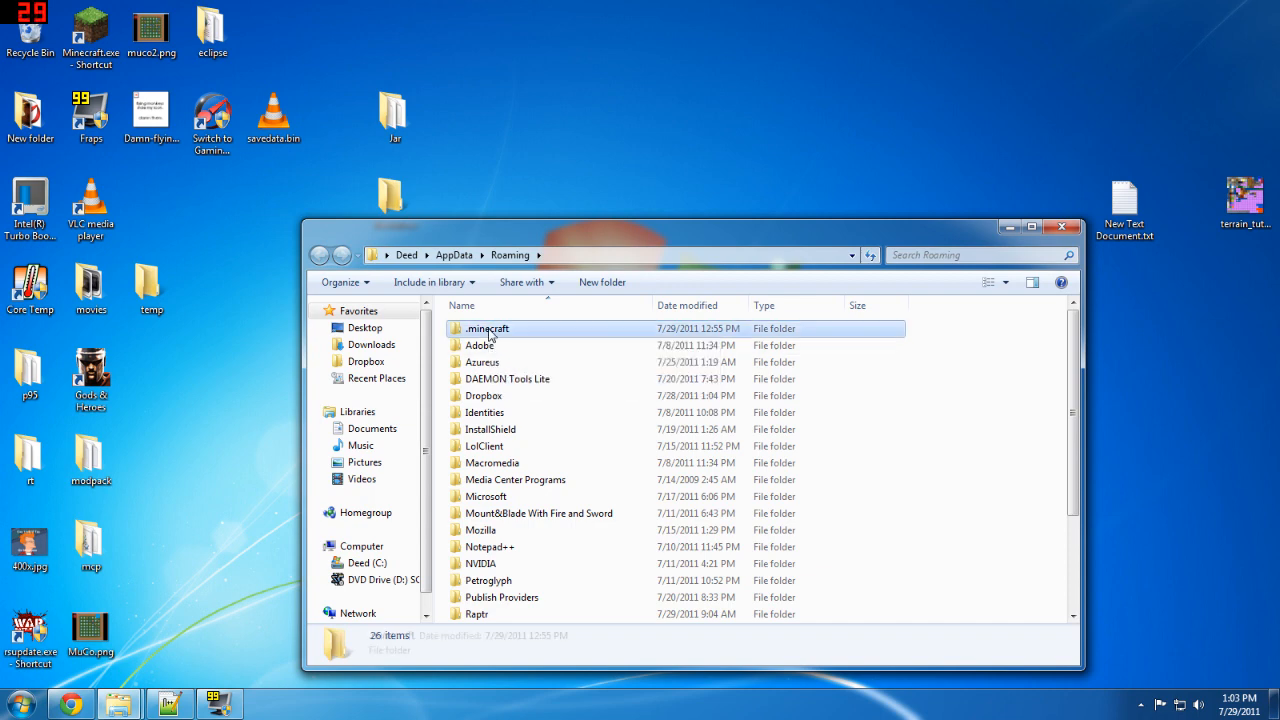
{"action": "double_click", "coordinate": [488, 328]}
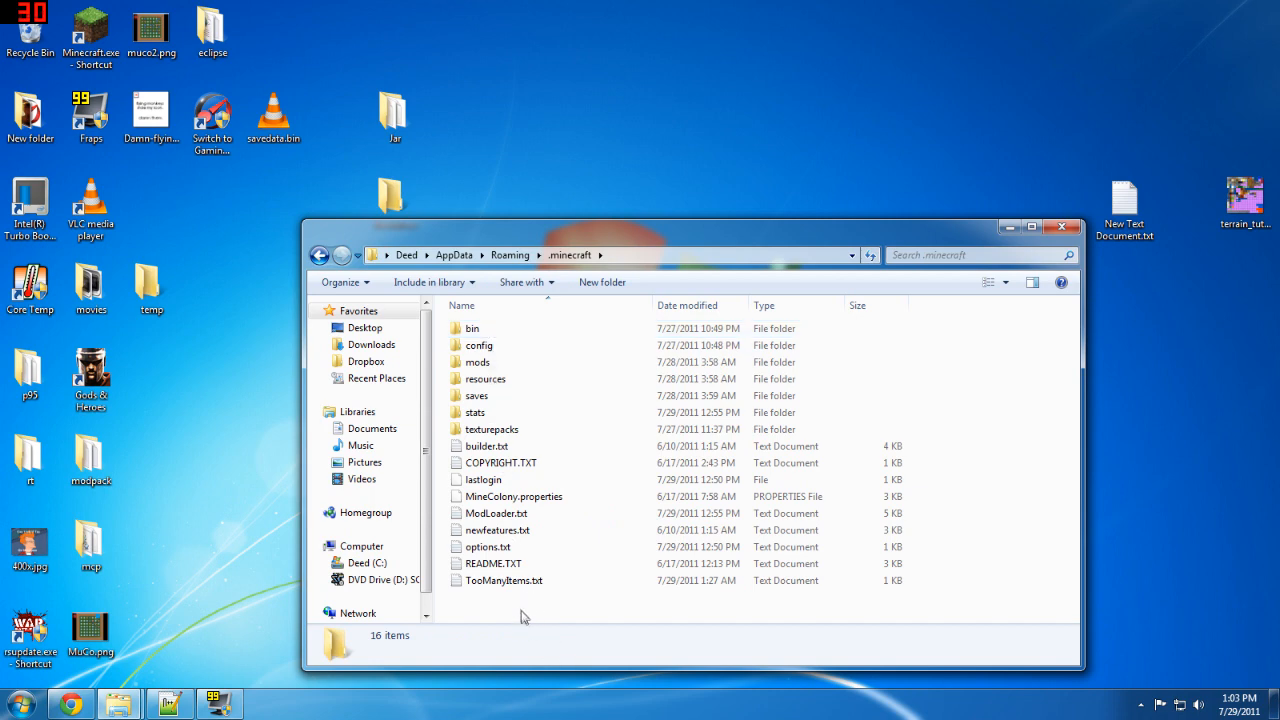
{"action": "key", "text": "ctrl+a"}
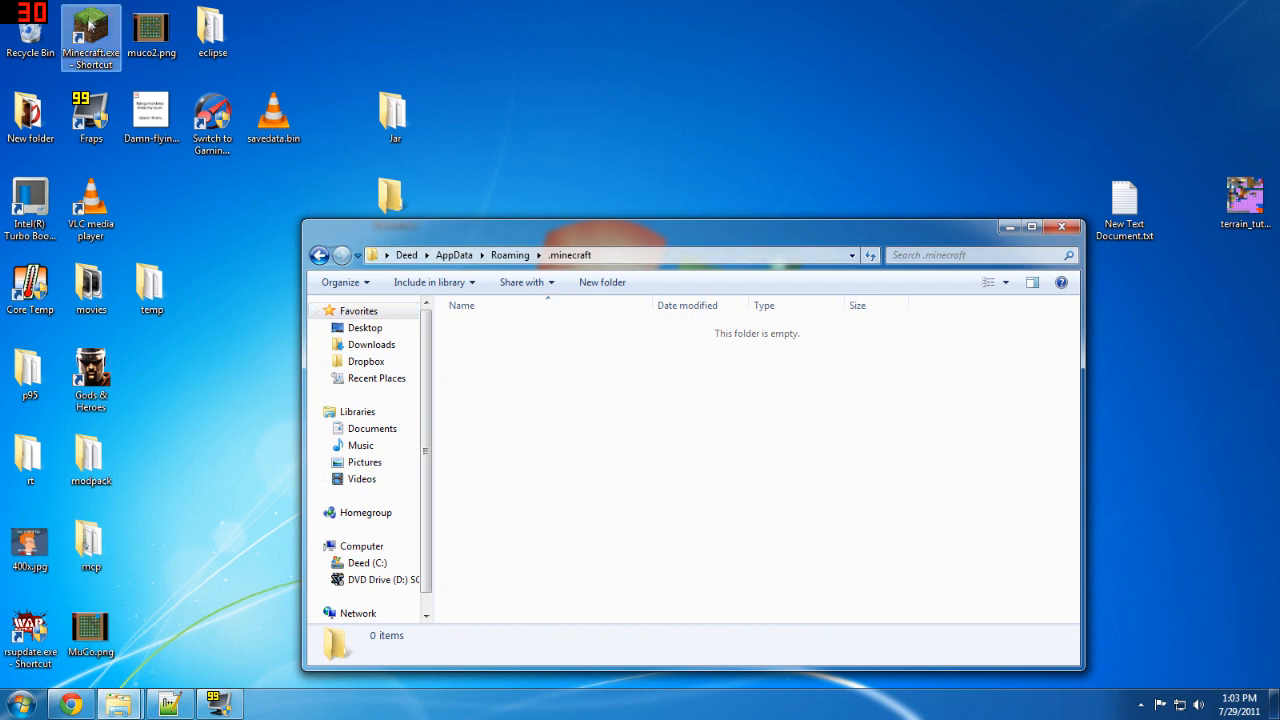
- Start Minecraft.exe, allow the security warning, and log in to redownload Beta 1.7.3 files
{"action": "double_click", "coordinate": [90, 30]}
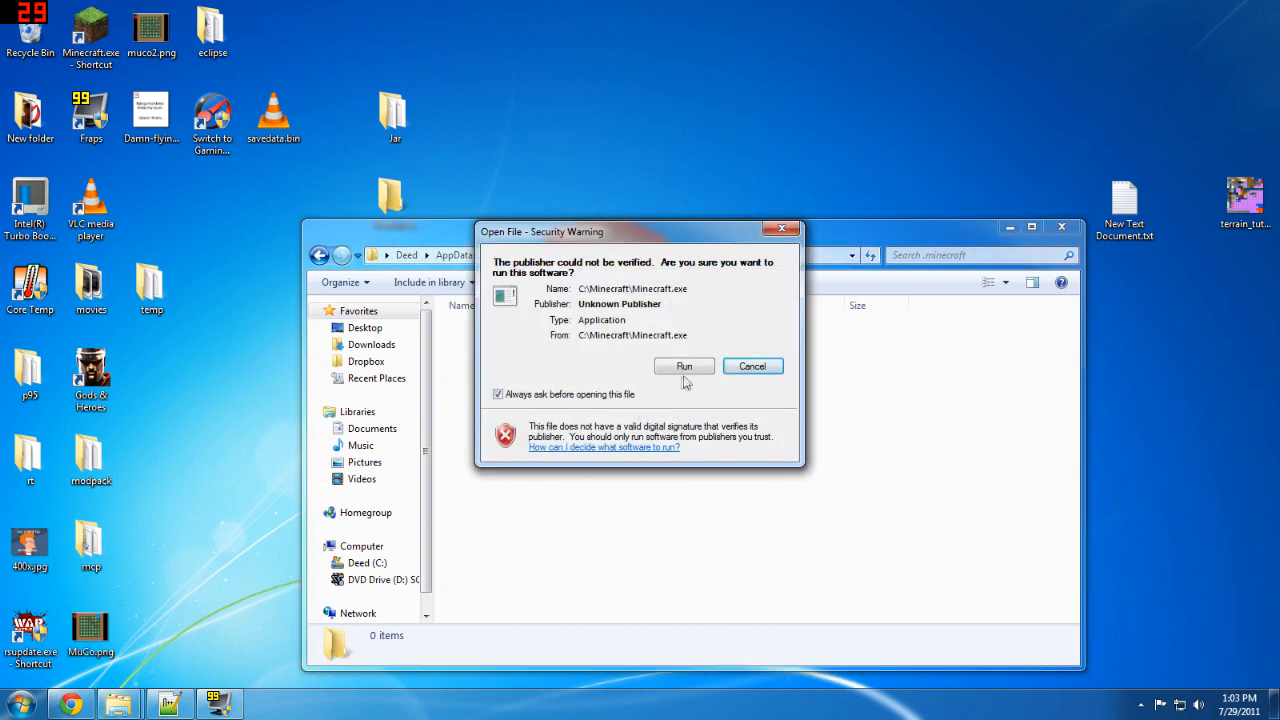
{"action": "left_click", "coordinate": [684, 366]}
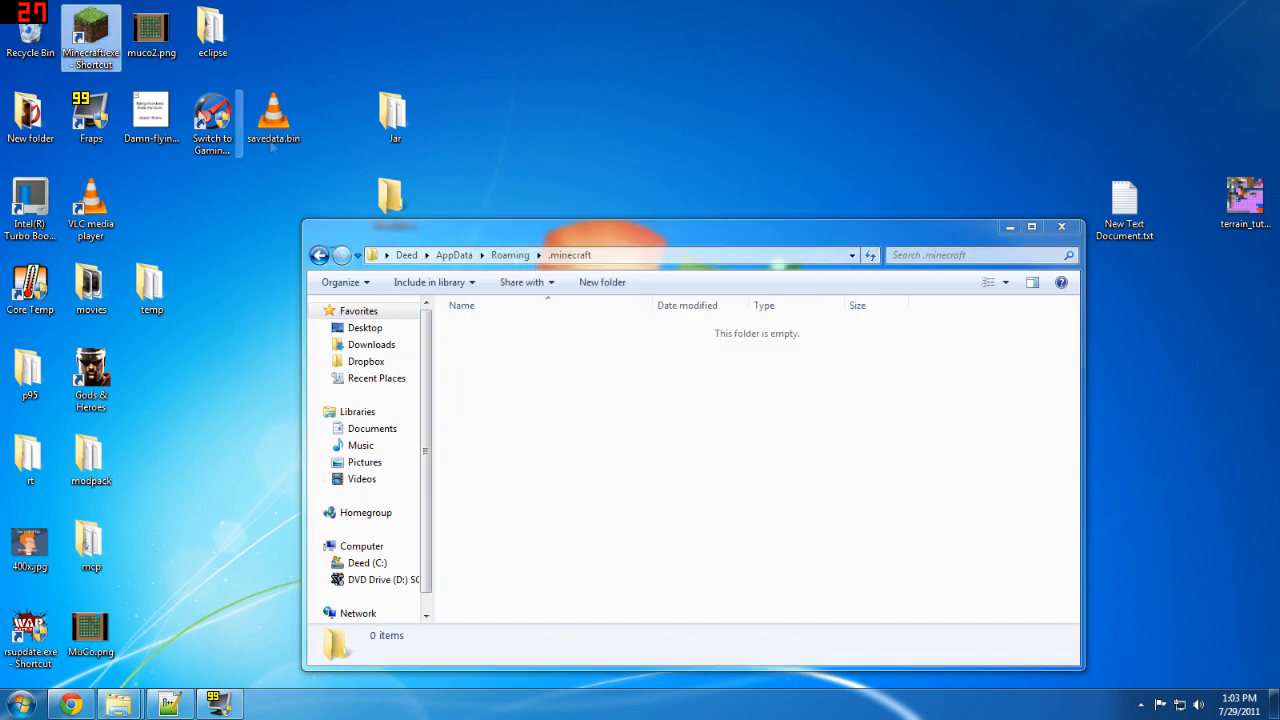
{"action": "double_click", "coordinate": [90, 30]}
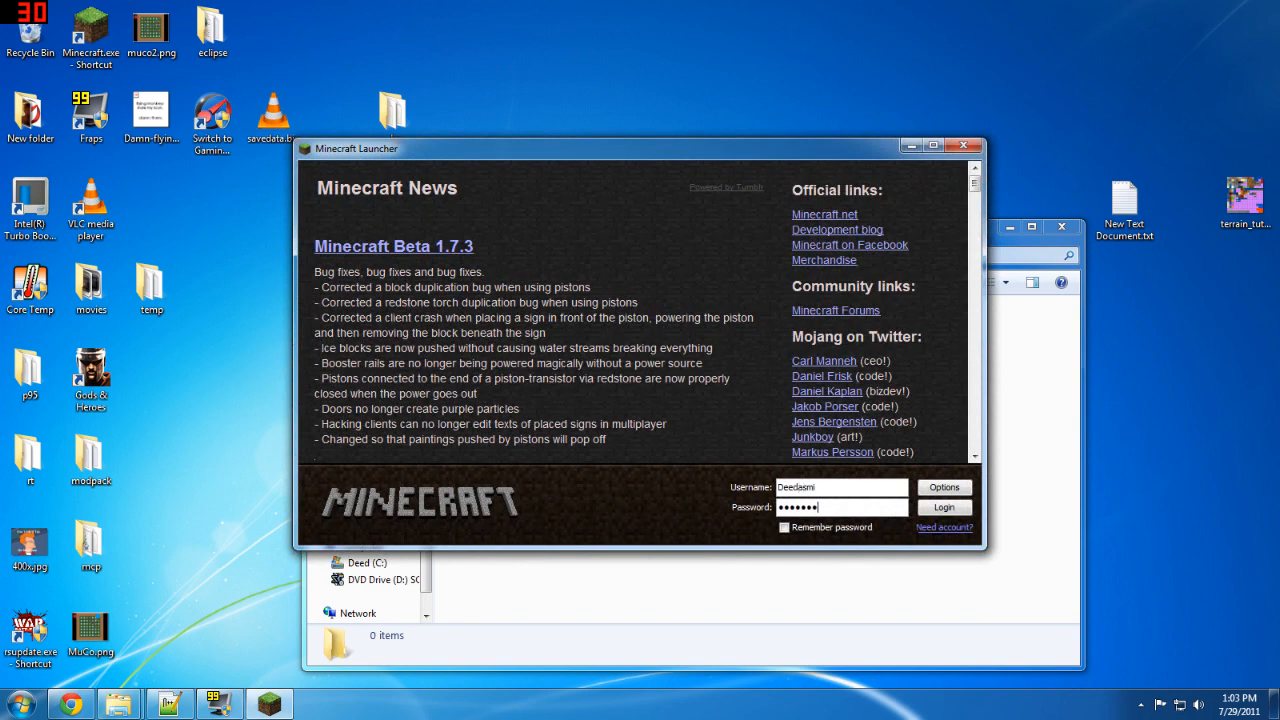
{"action": "left_click", "coordinate": [944, 508]}
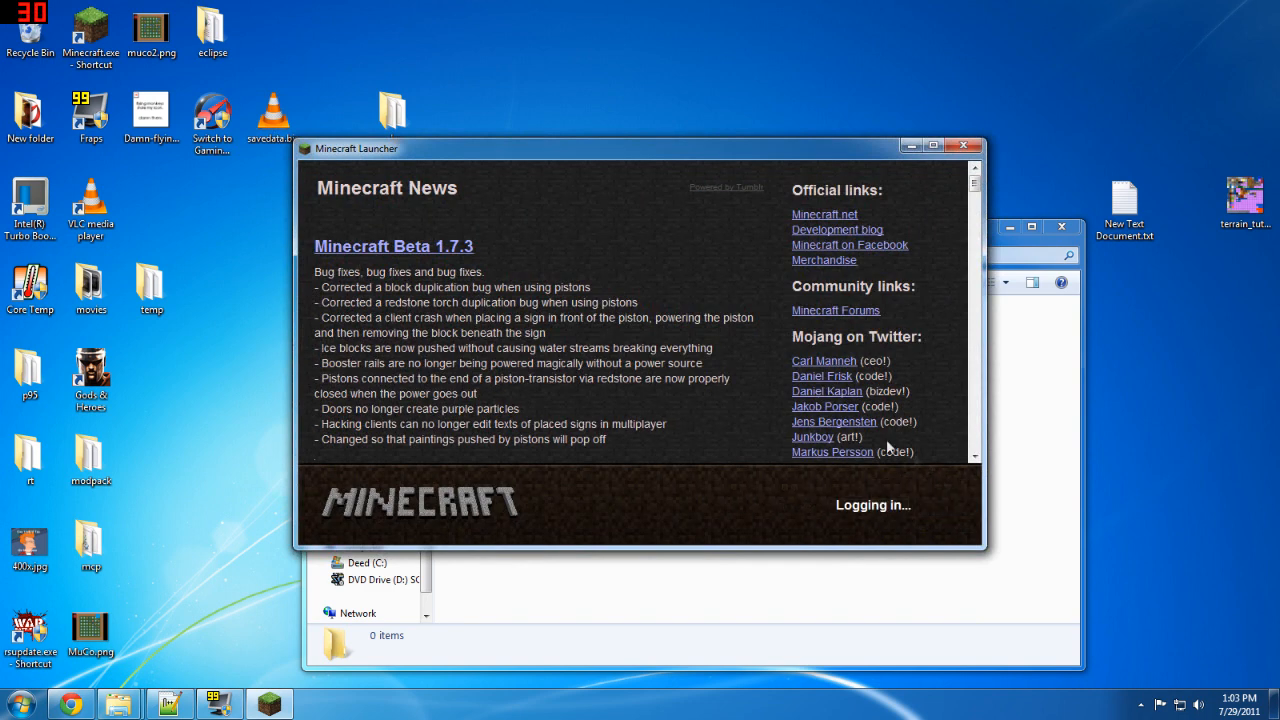
{"action": "mouse_move", "coordinate": [710, 338]}
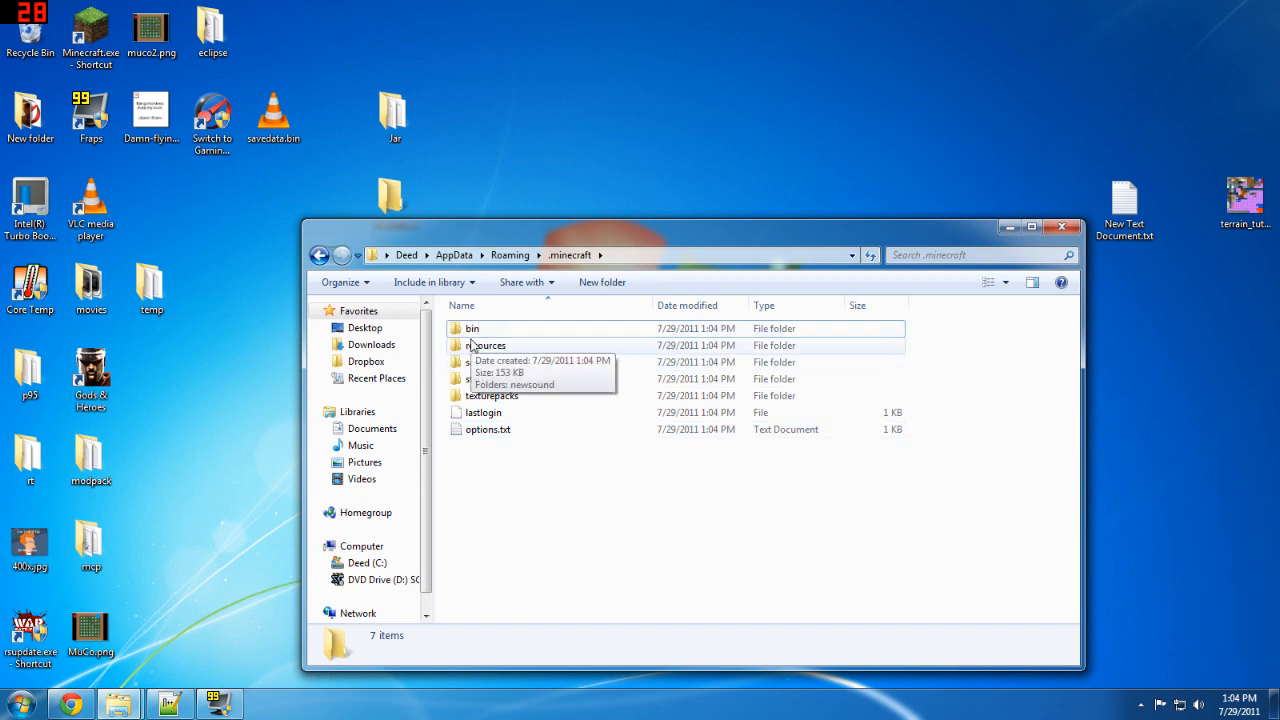
- Open minecraft.jar from the .minecraft bin folder in WinRAR
{"action": "double_click", "coordinate": [472, 328]}
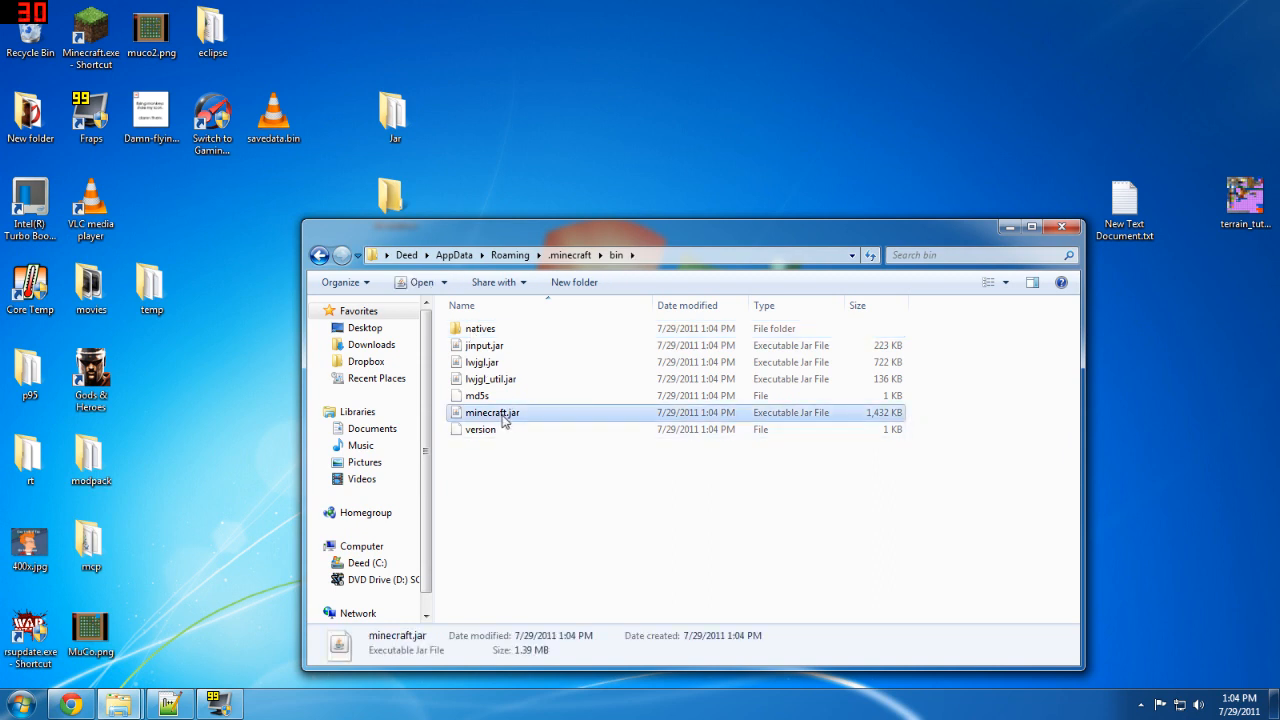
{"action": "right_click", "coordinate": [492, 412]}
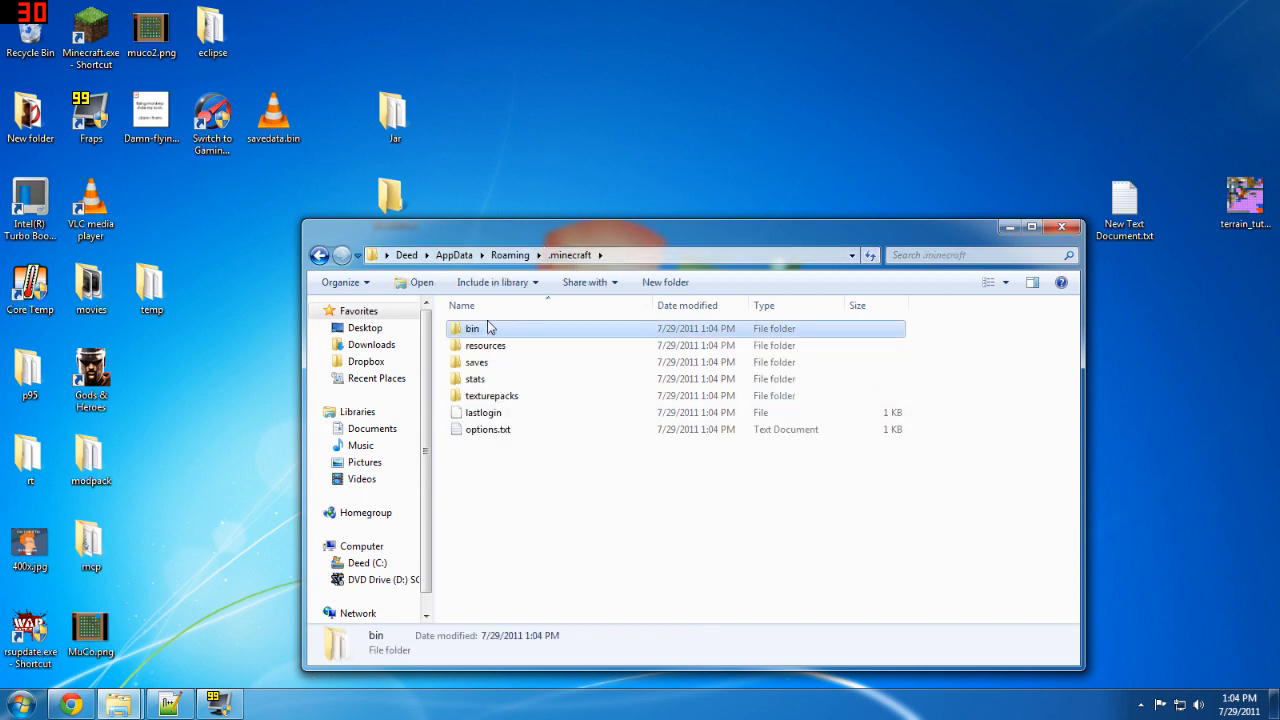
{"action": "right_click", "coordinate": [492, 412]}
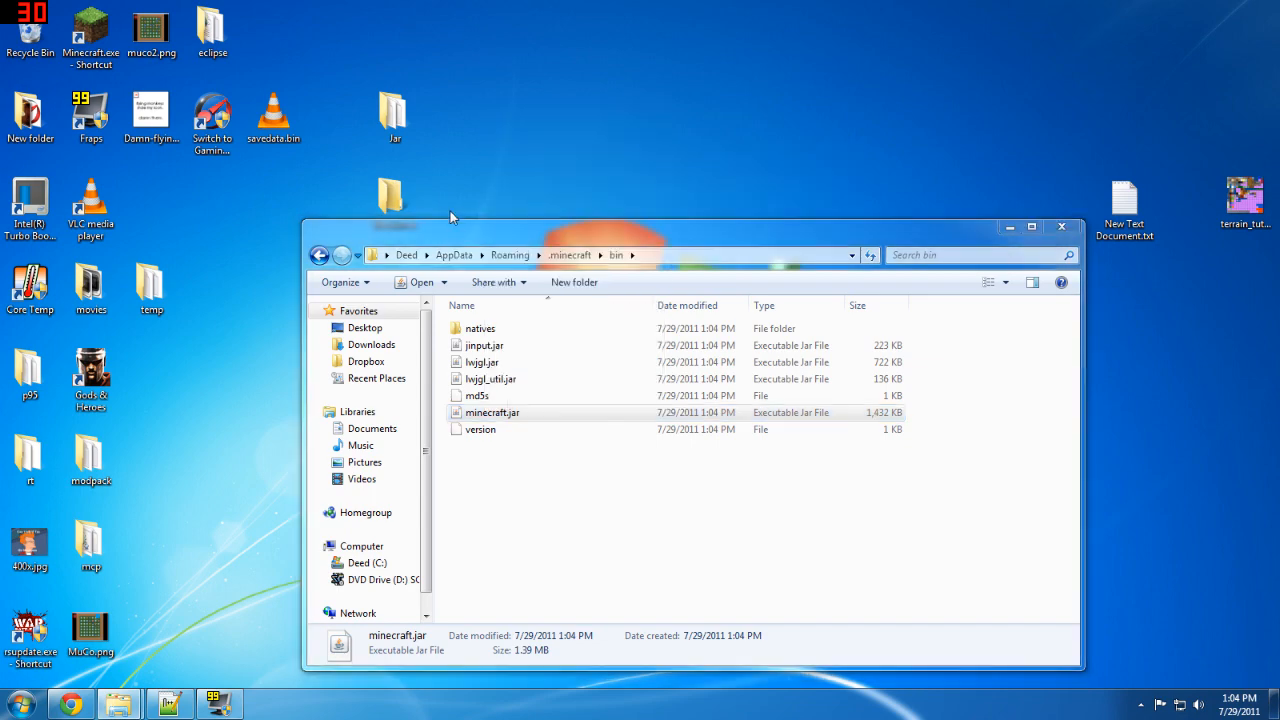
{"action": "double_click", "coordinate": [492, 412]}
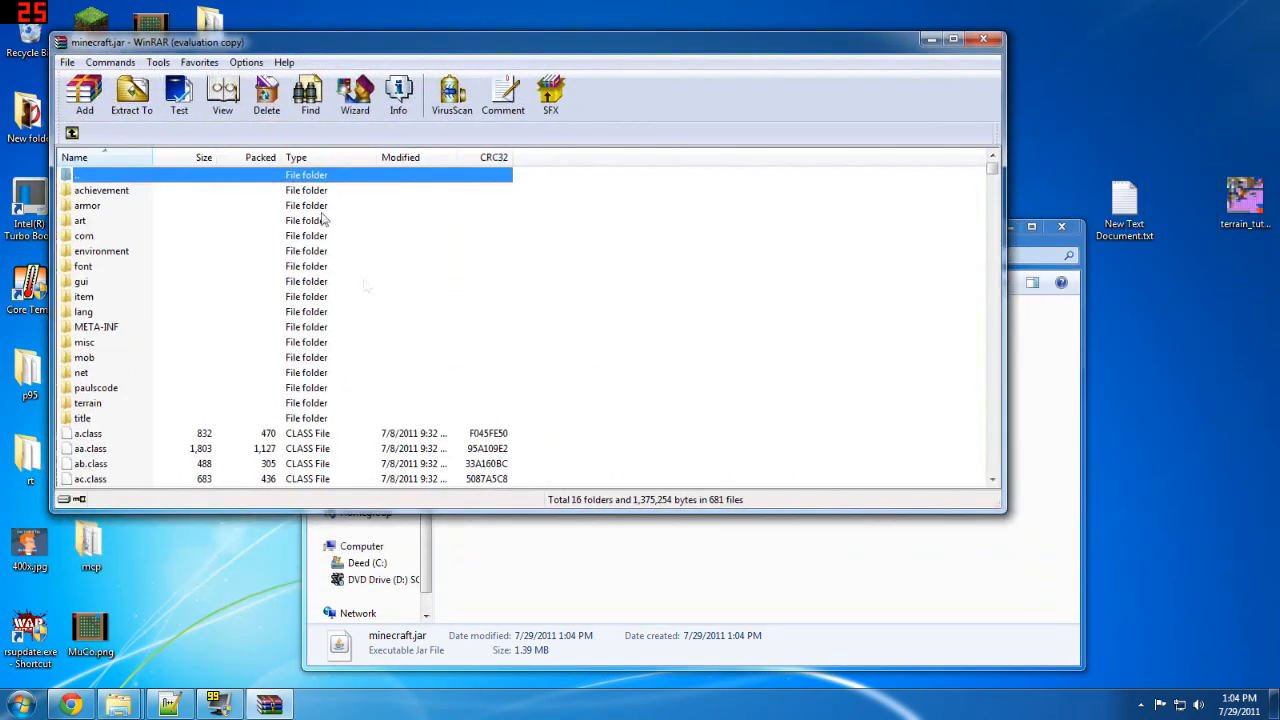
- Delete the META-INF folder from minecraft.jar and confirm
{"action": "scroll", "scroll_direction": "down", "scroll_amount": 3}
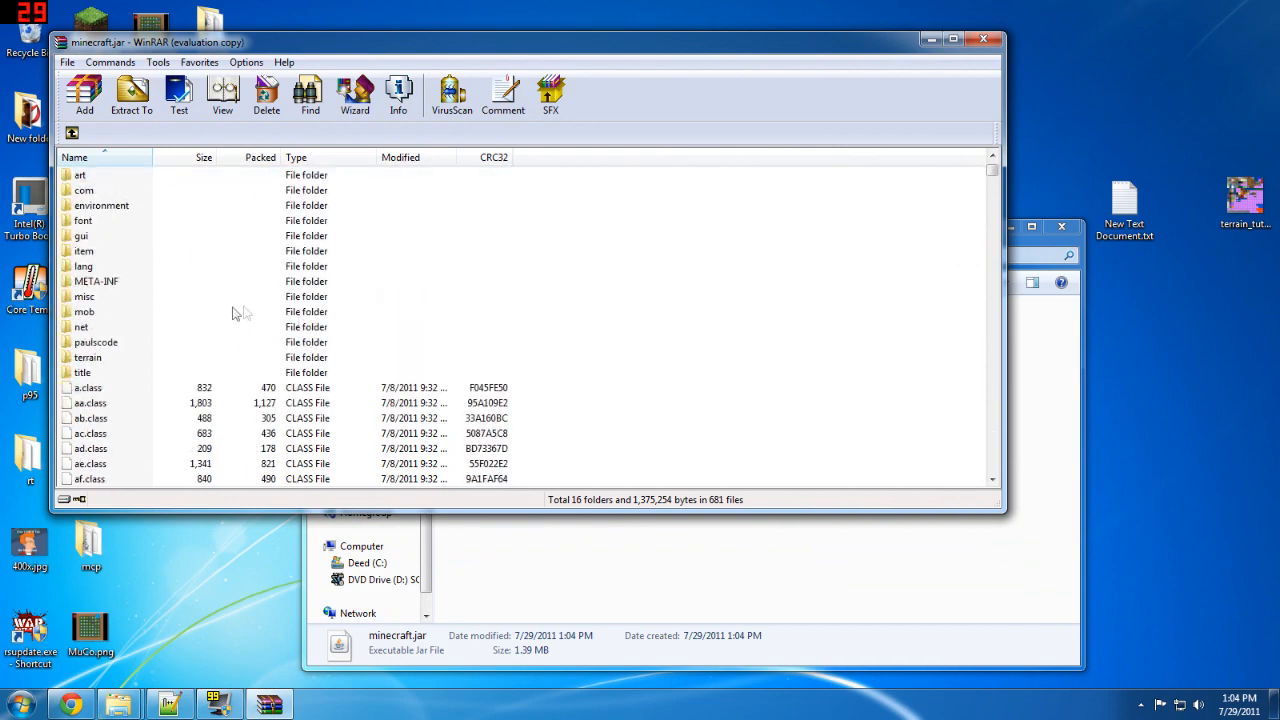
{"action": "right_click", "coordinate": [96, 328]}
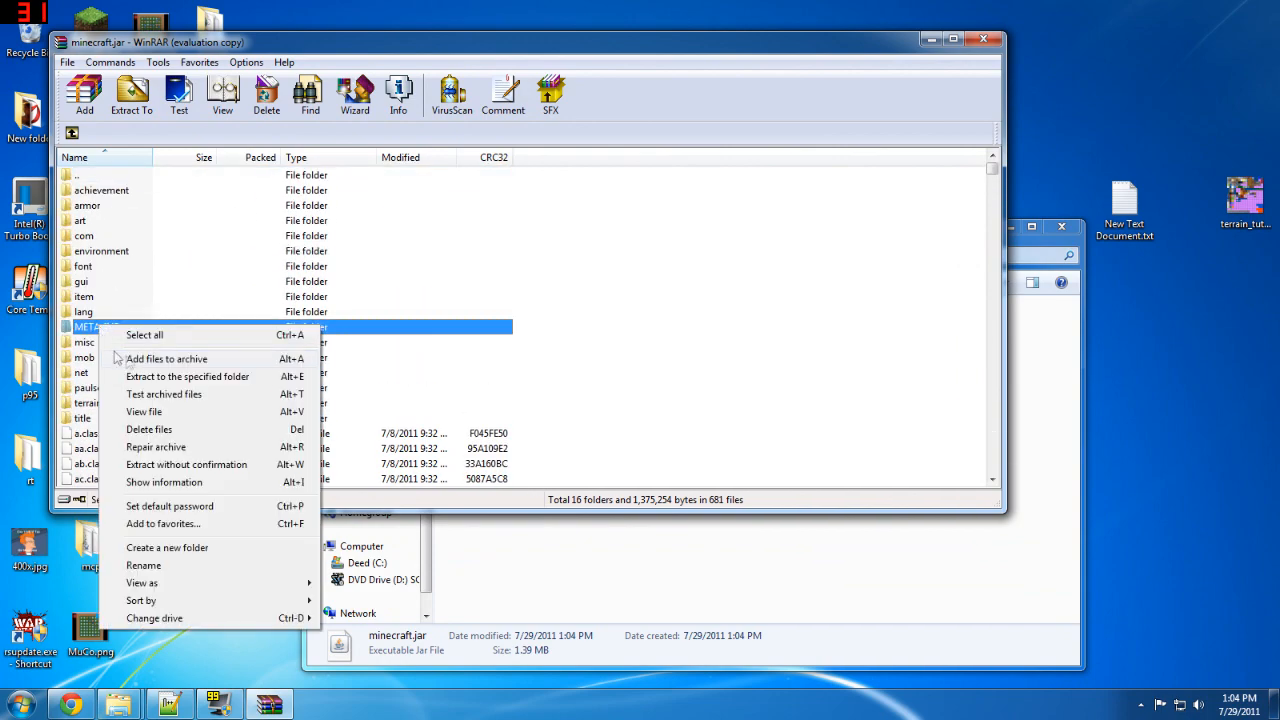
{"action": "left_click", "coordinate": [148, 428]}
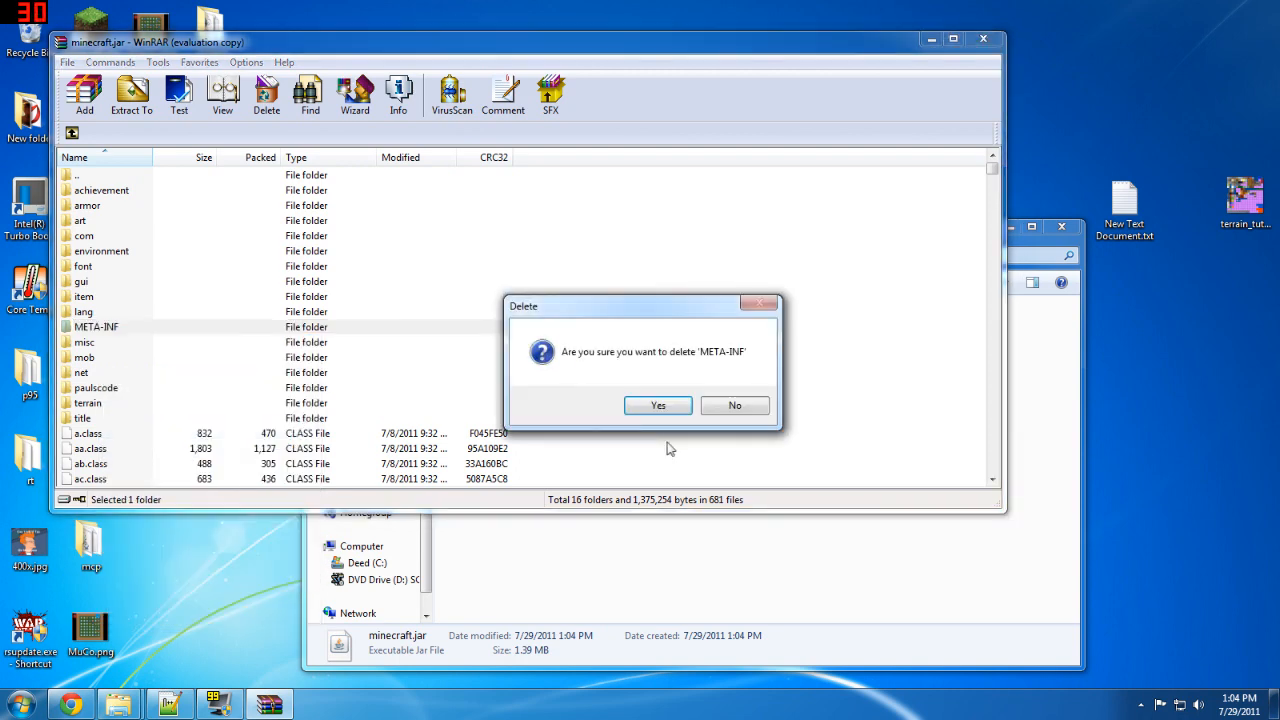
{"action": "left_click", "coordinate": [656, 404]}
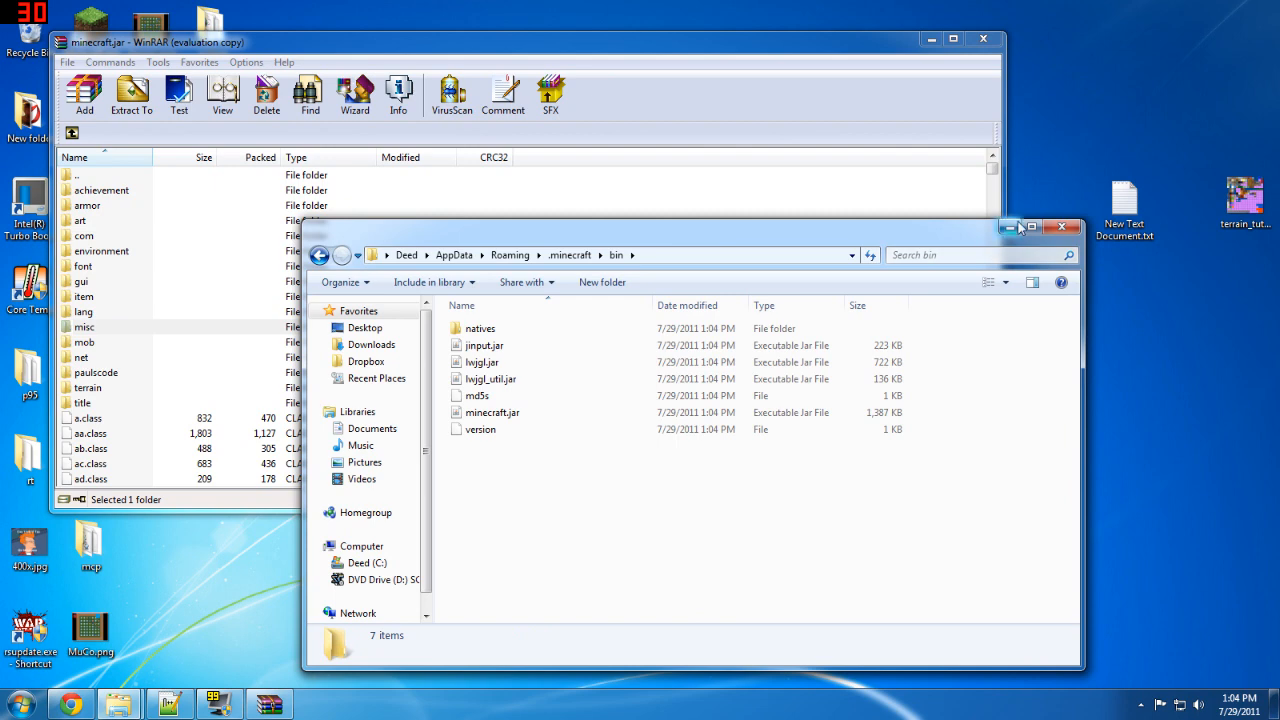
- Copy all files from ModLoader (1).zip in Downloads into minecraft.jar, bringing it to 687 files
{"action": "left_click", "coordinate": [1060, 228]}
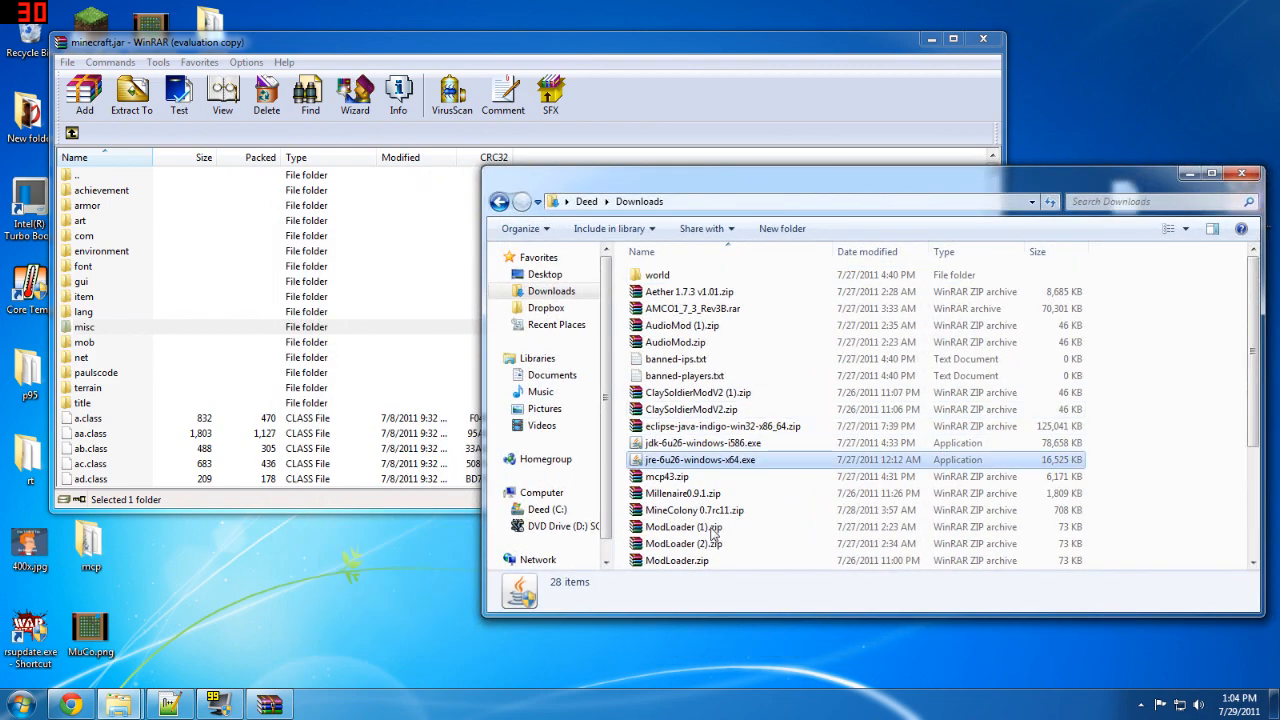
{"action": "right_click", "coordinate": [684, 476]}
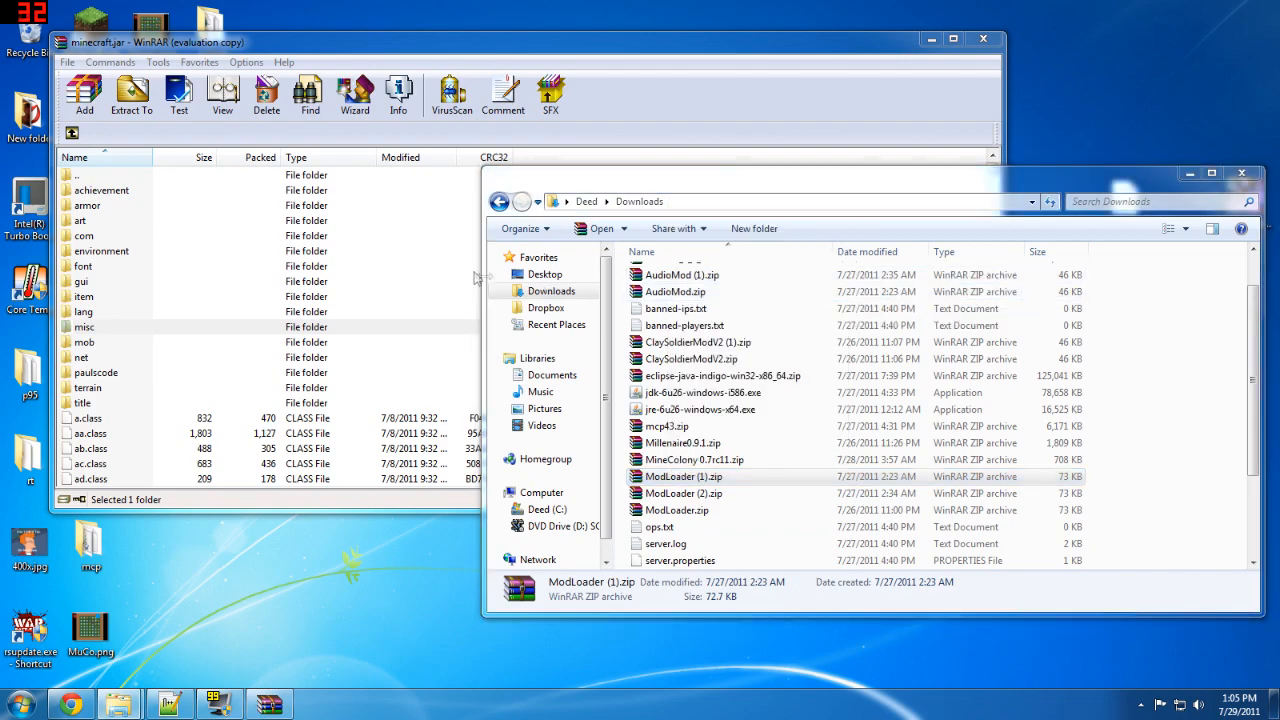
{"action": "double_click", "coordinate": [684, 476]}
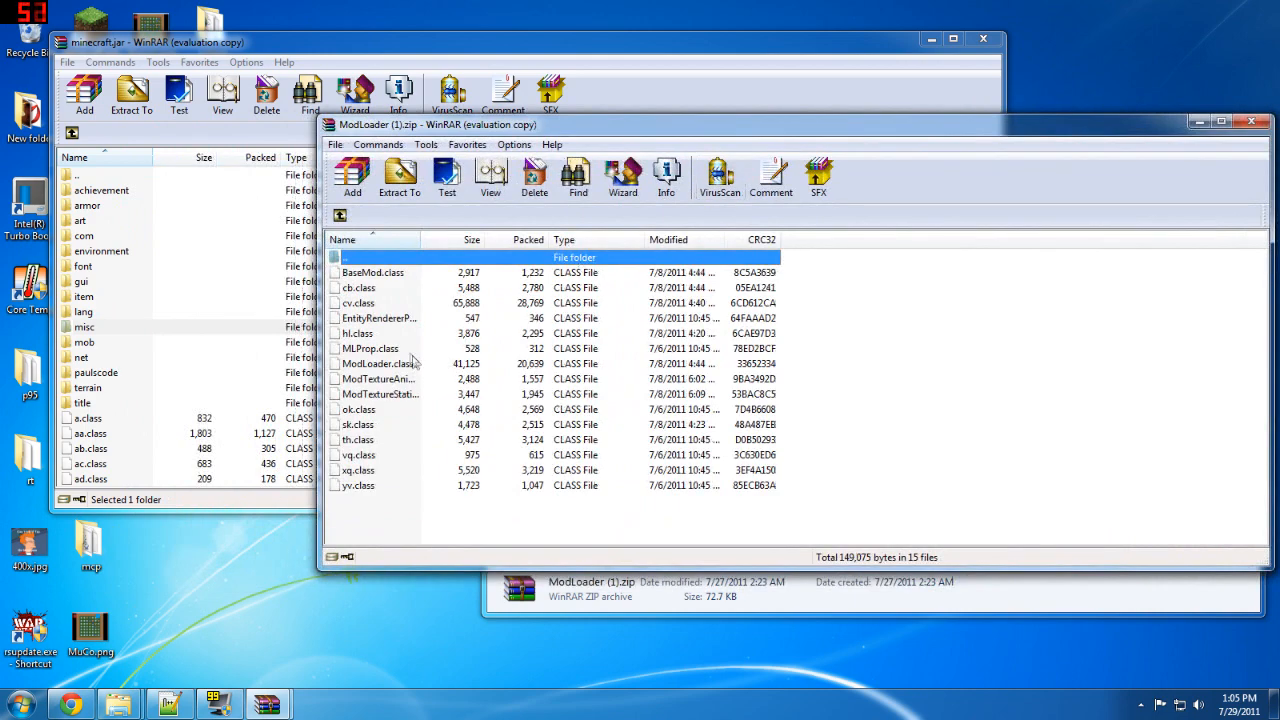
{"action": "left_click", "coordinate": [400, 176]}
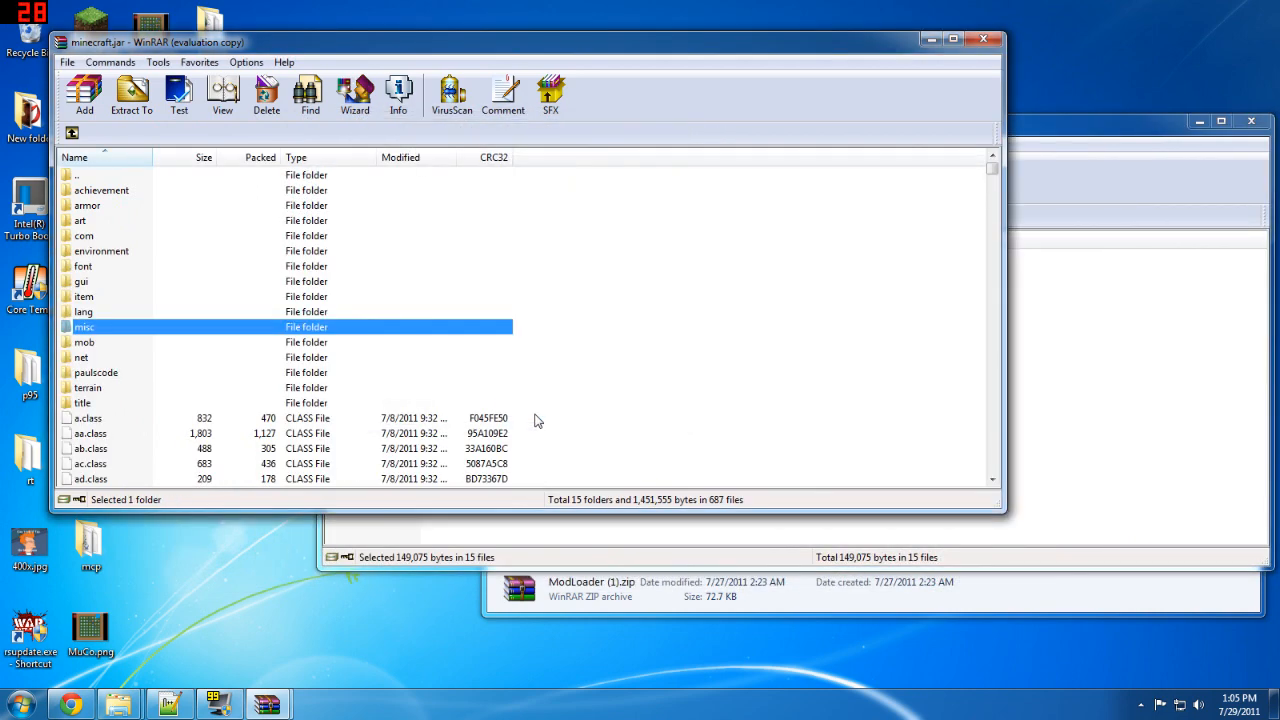
{"action": "double_click", "coordinate": [590, 588]}
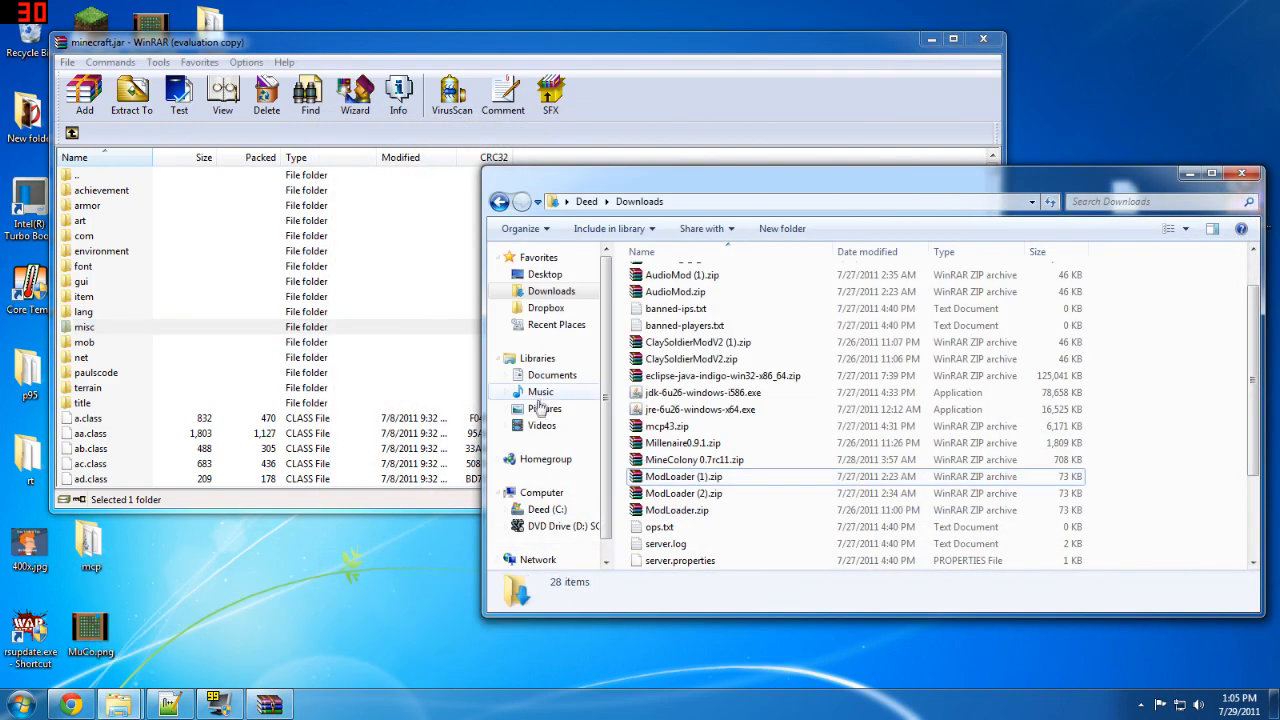
- Copy ClaySoldierModV2 (1).zip contents, including the claymans folder, into minecraft.jar
{"action": "right_click", "coordinate": [696, 342]}
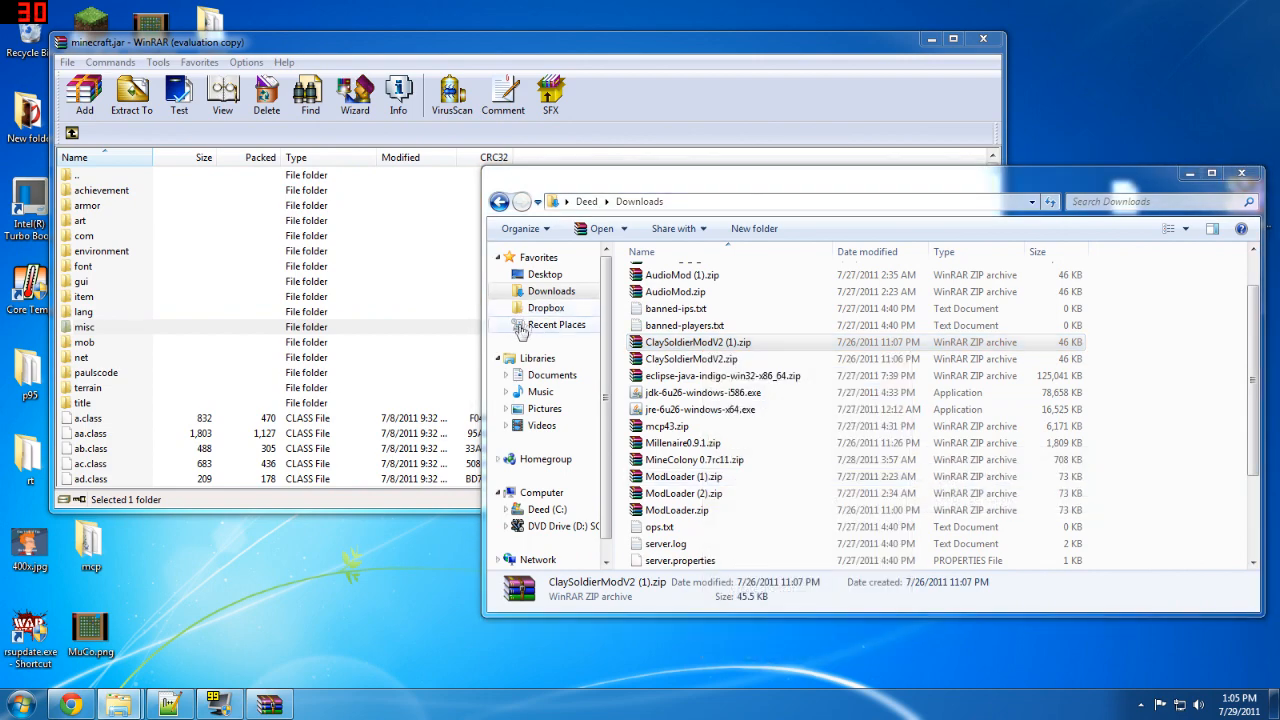
{"action": "double_click", "coordinate": [696, 342]}
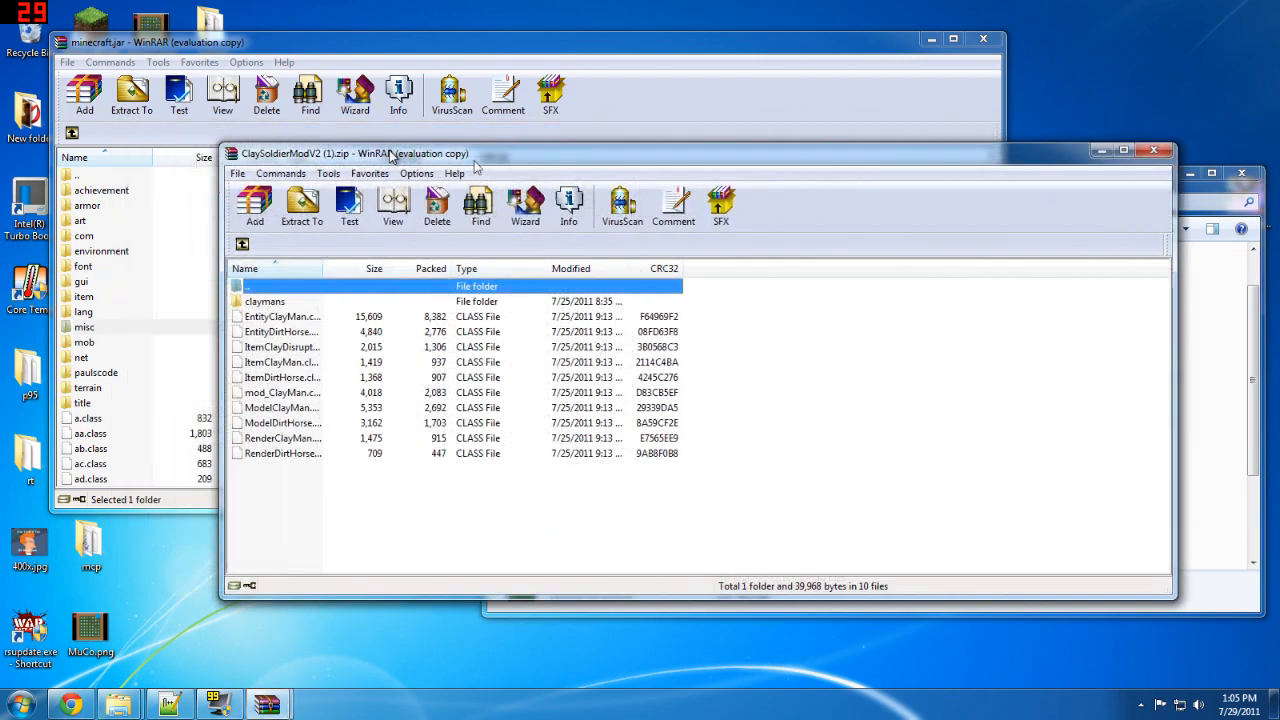
{"action": "left_click", "coordinate": [84, 96]}
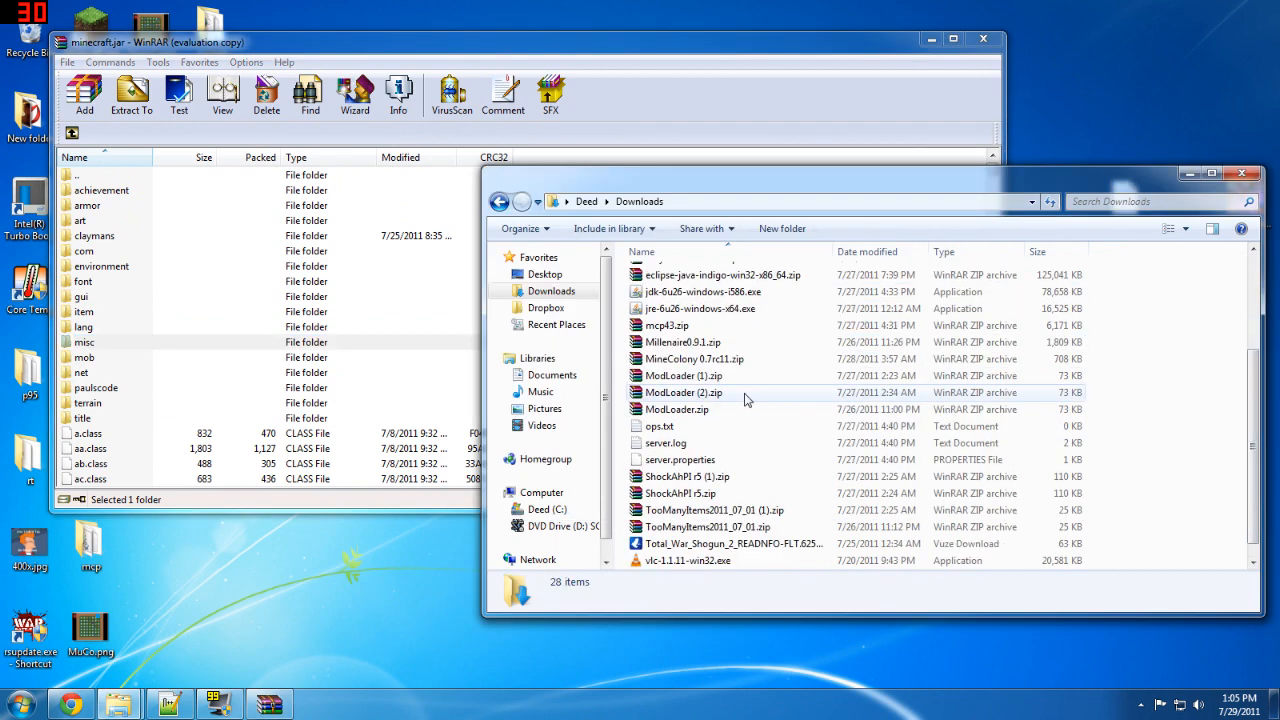
- Copy TooManyItems2011_07_01.zip files into minecraft.jar and confirm the archive parameters
{"action": "right_click", "coordinate": [708, 510]}
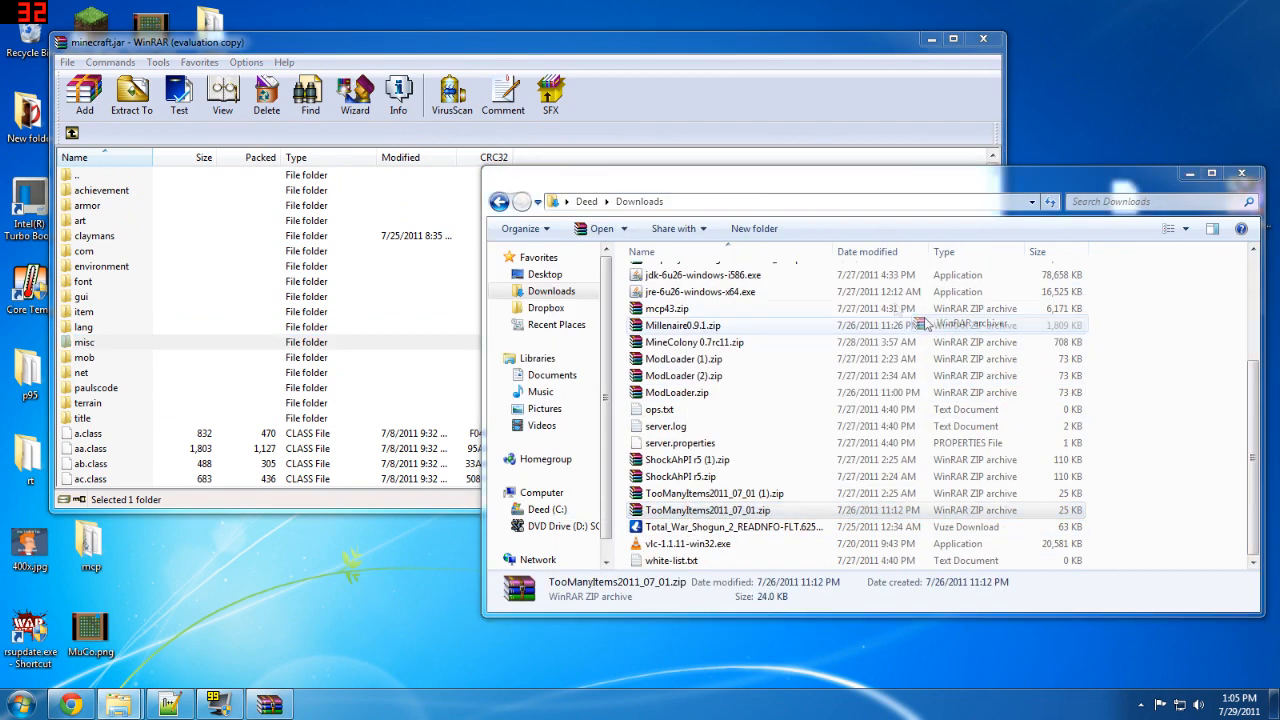
{"action": "double_click", "coordinate": [708, 510]}
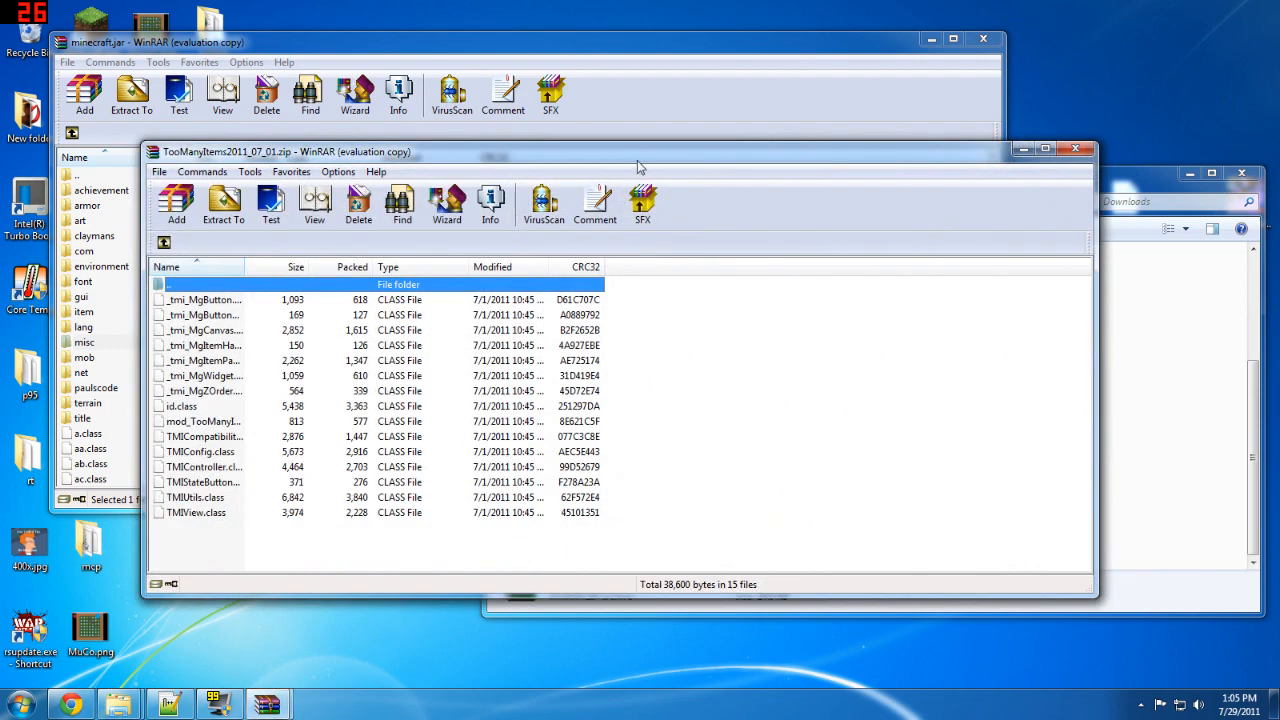
{"action": "left_click", "coordinate": [84, 96]}
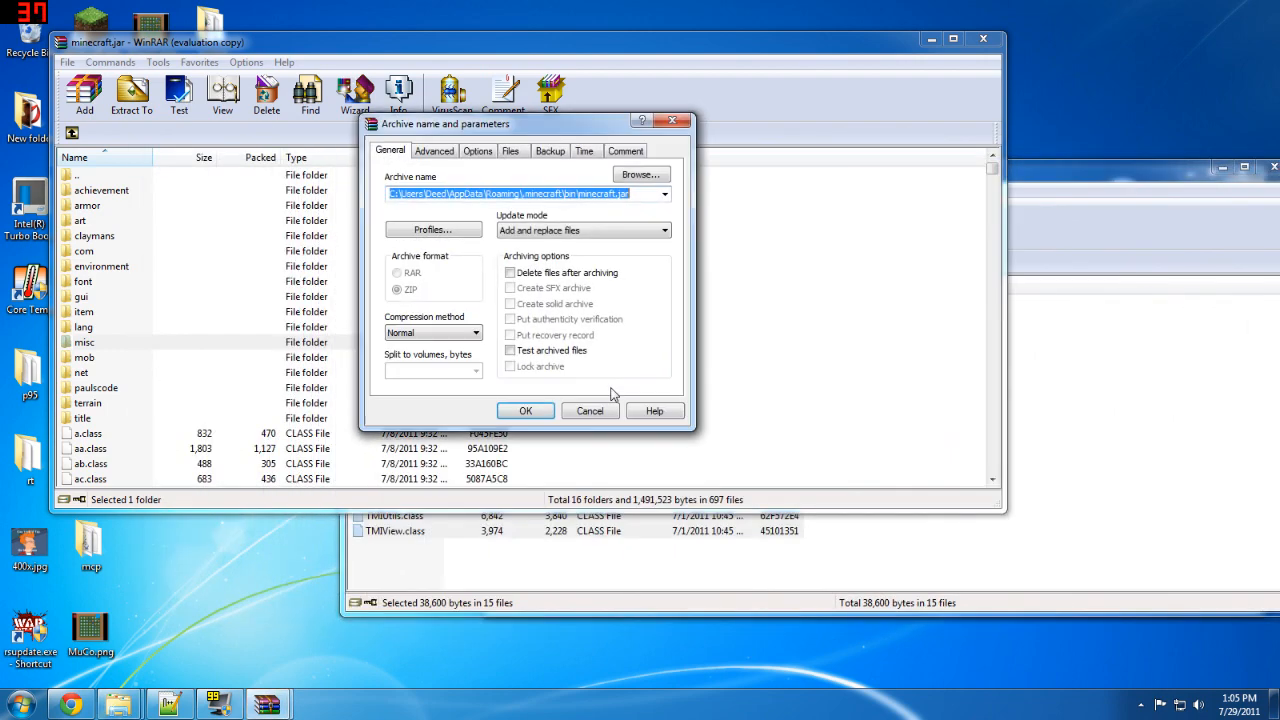
{"action": "left_click", "coordinate": [524, 412]}
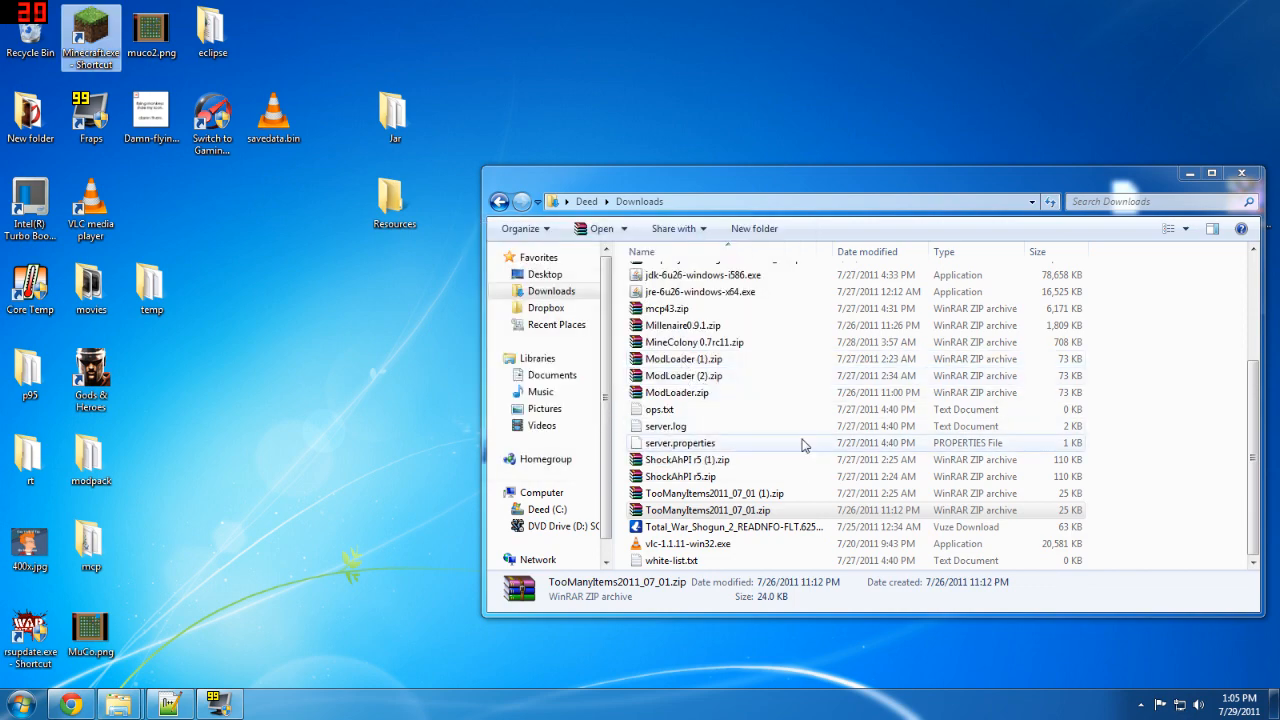
- Relaunch Minecraft.exe and log in with the modded minecraft.jar
{"action": "double_click", "coordinate": [90, 32]}
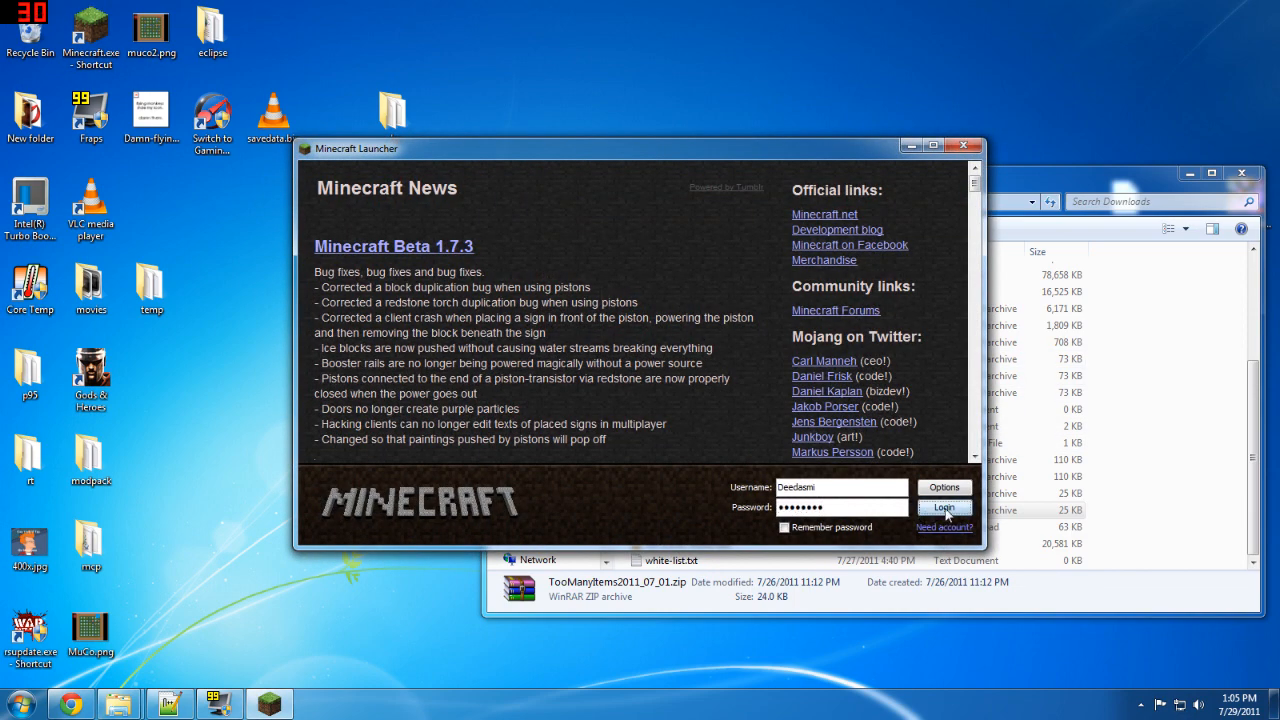
{"action": "left_click", "coordinate": [944, 508]}
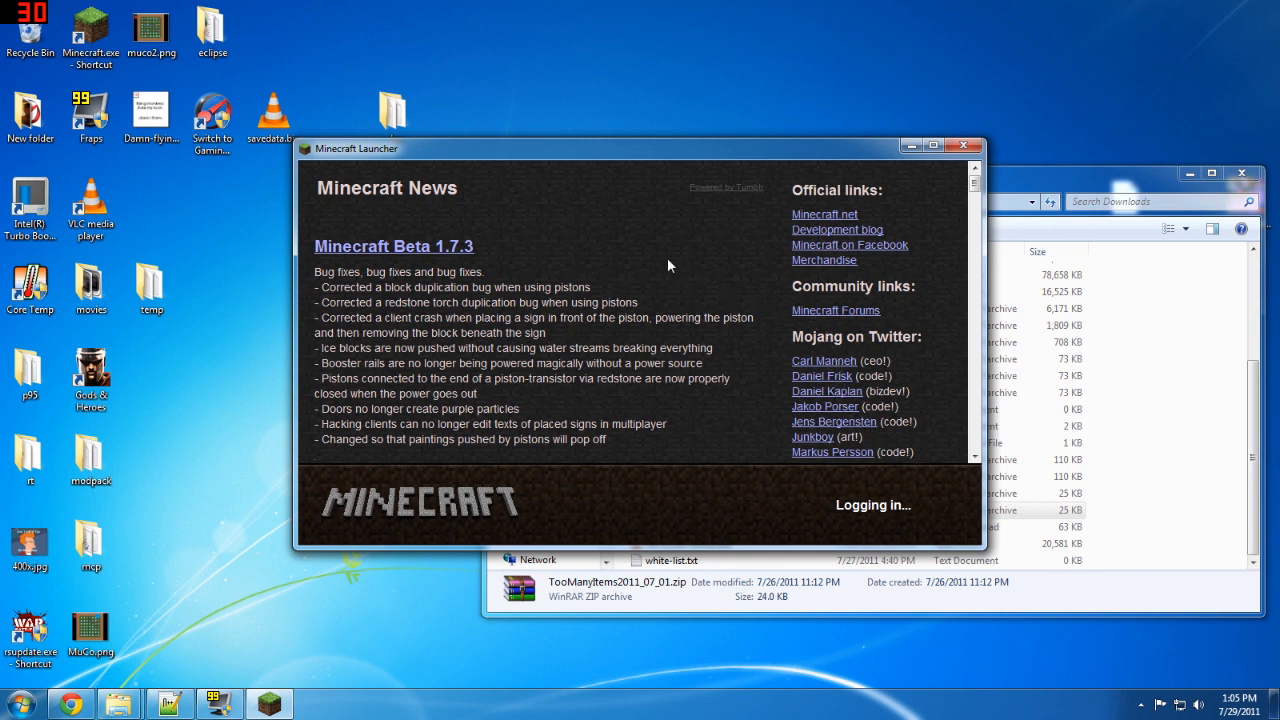
{"action": "mouse_move", "coordinate": [678, 248]}
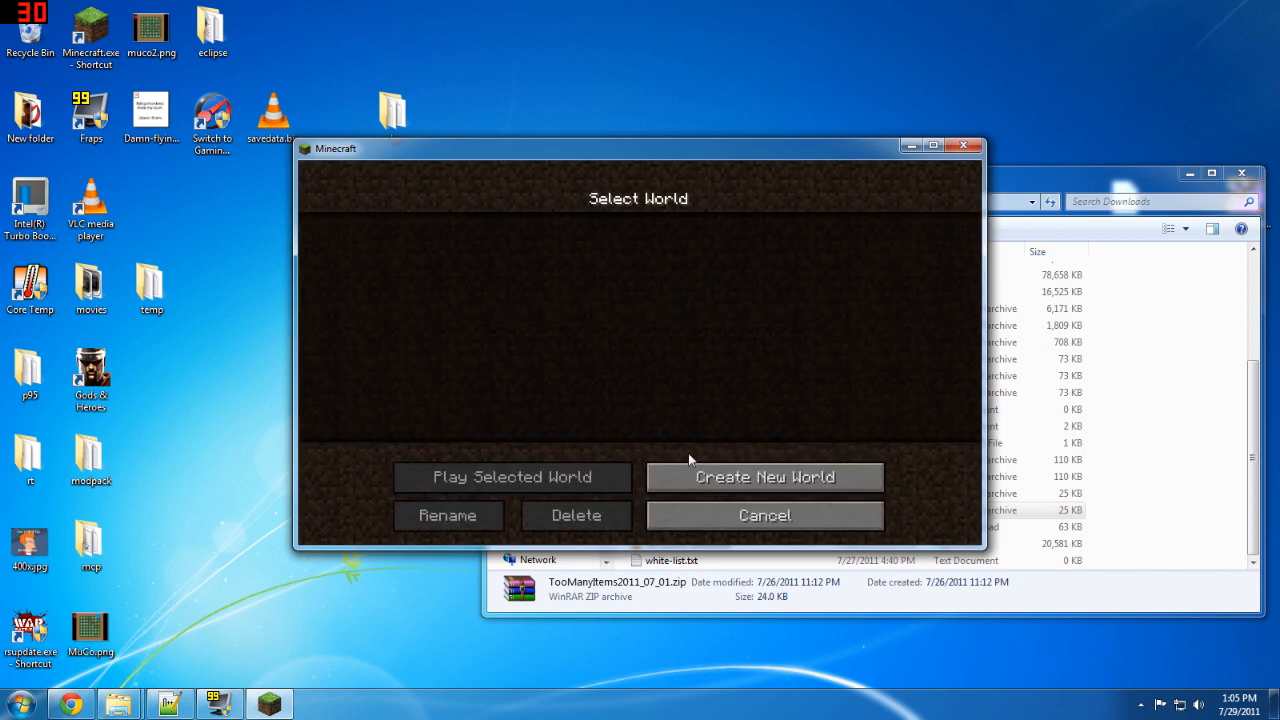
- Create a New World and page TooManyItems to 4/4 showing Clay Soldiers items like Clay Disruptor
{"action": "left_click", "coordinate": [764, 476]}
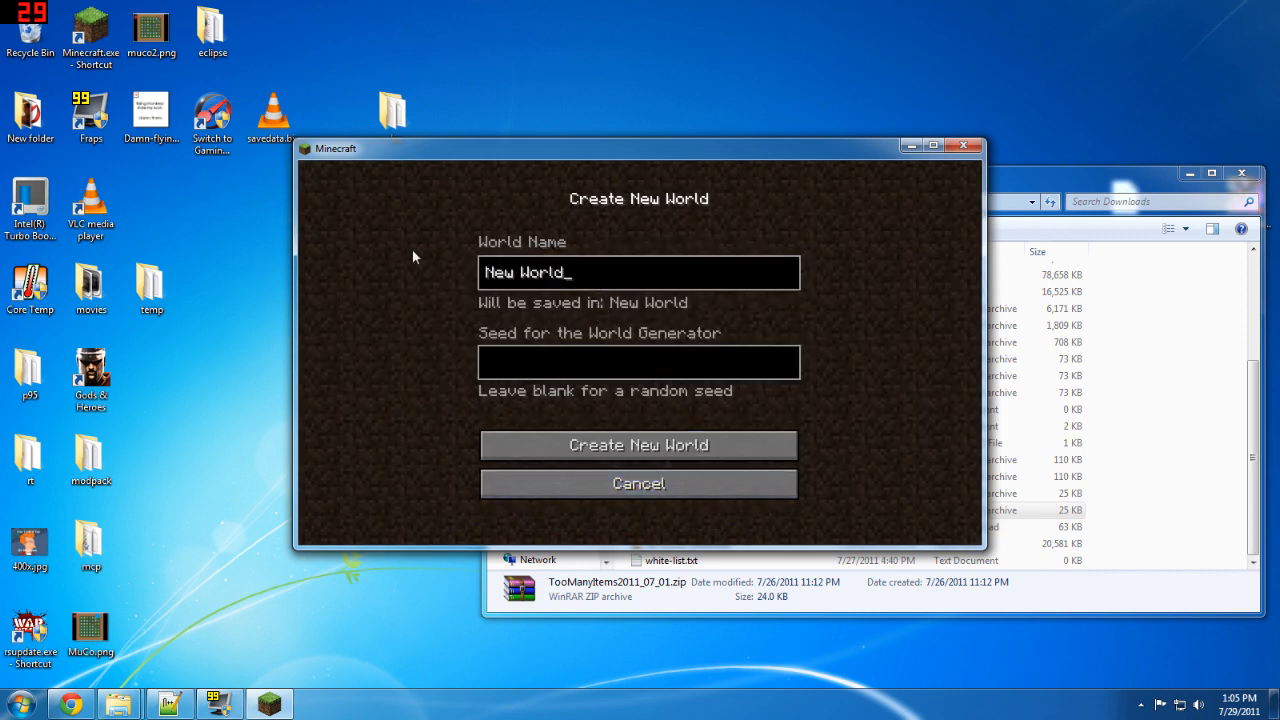
{"action": "left_click", "coordinate": [638, 444]}
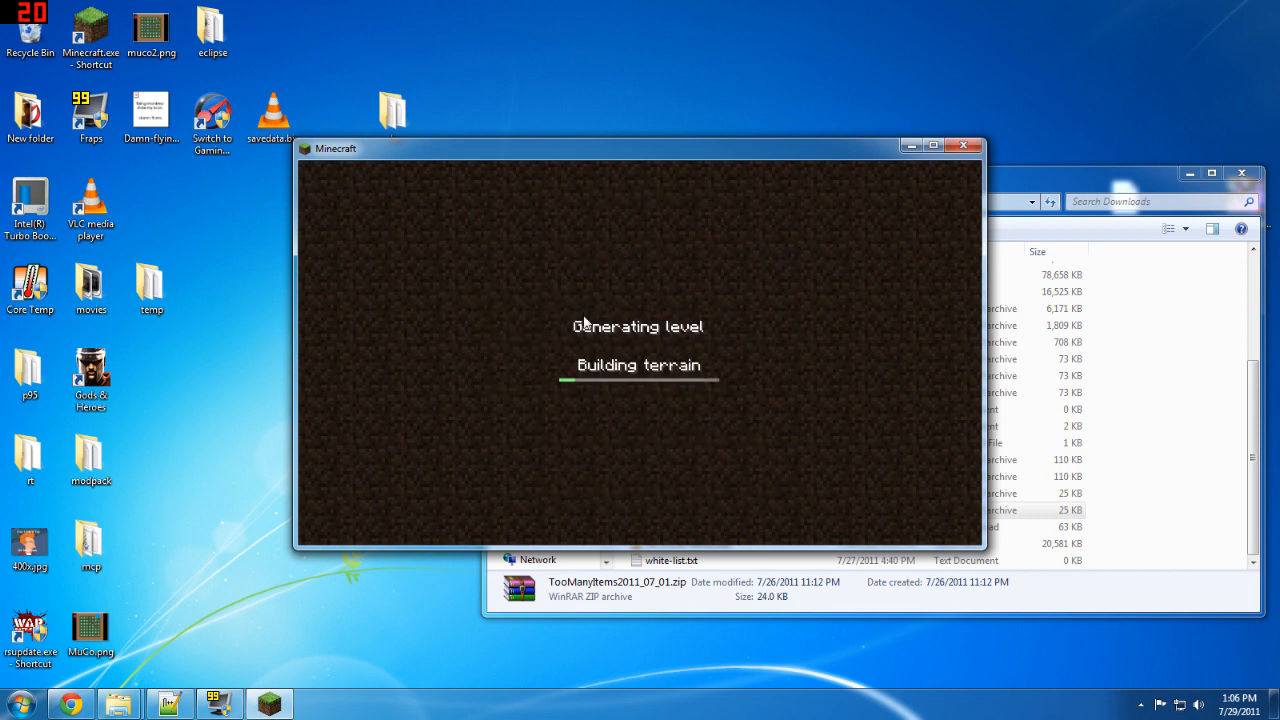
{"action": "mouse_move", "coordinate": [738, 384]}
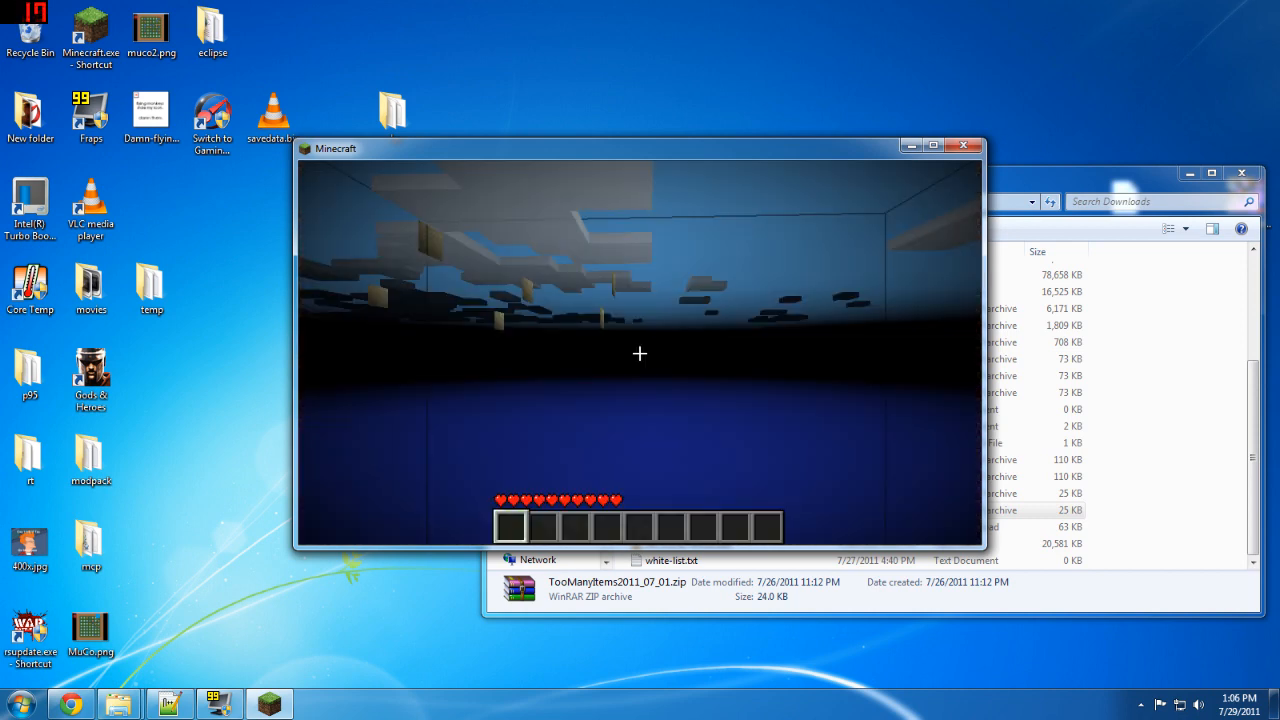
{"action": "key", "text": "e"}
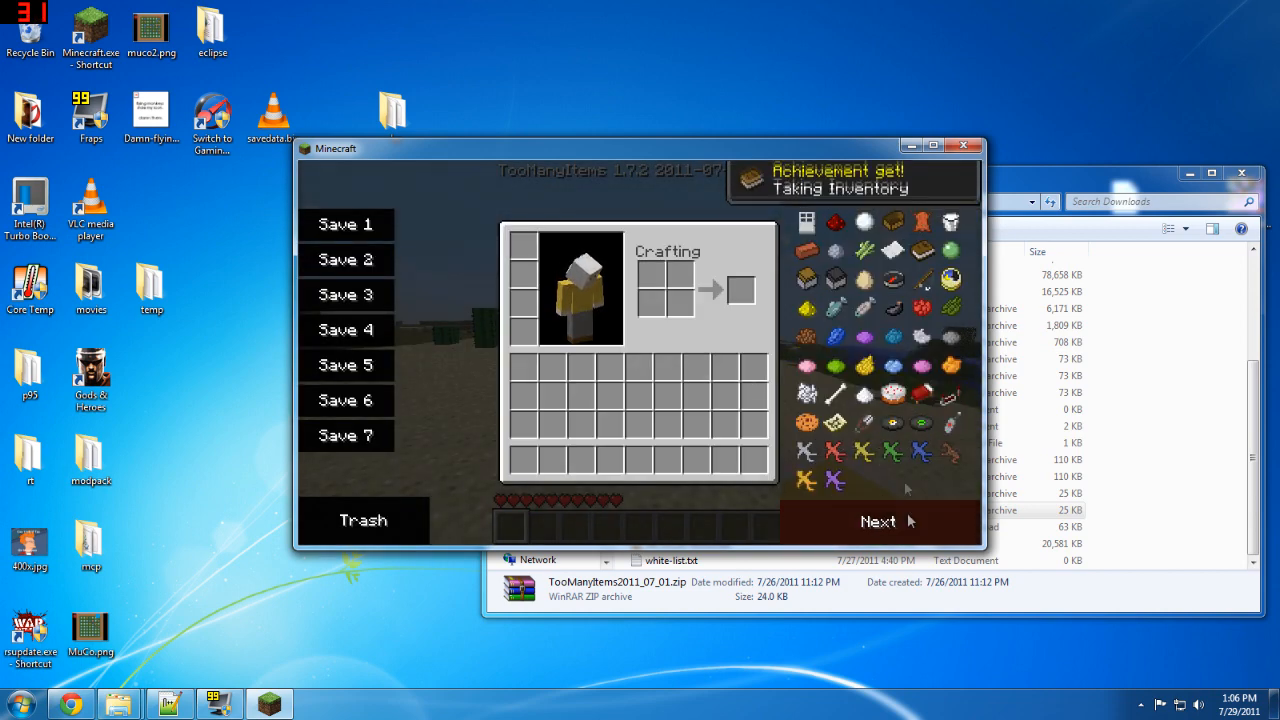
{"action": "left_click", "coordinate": [876, 520]}
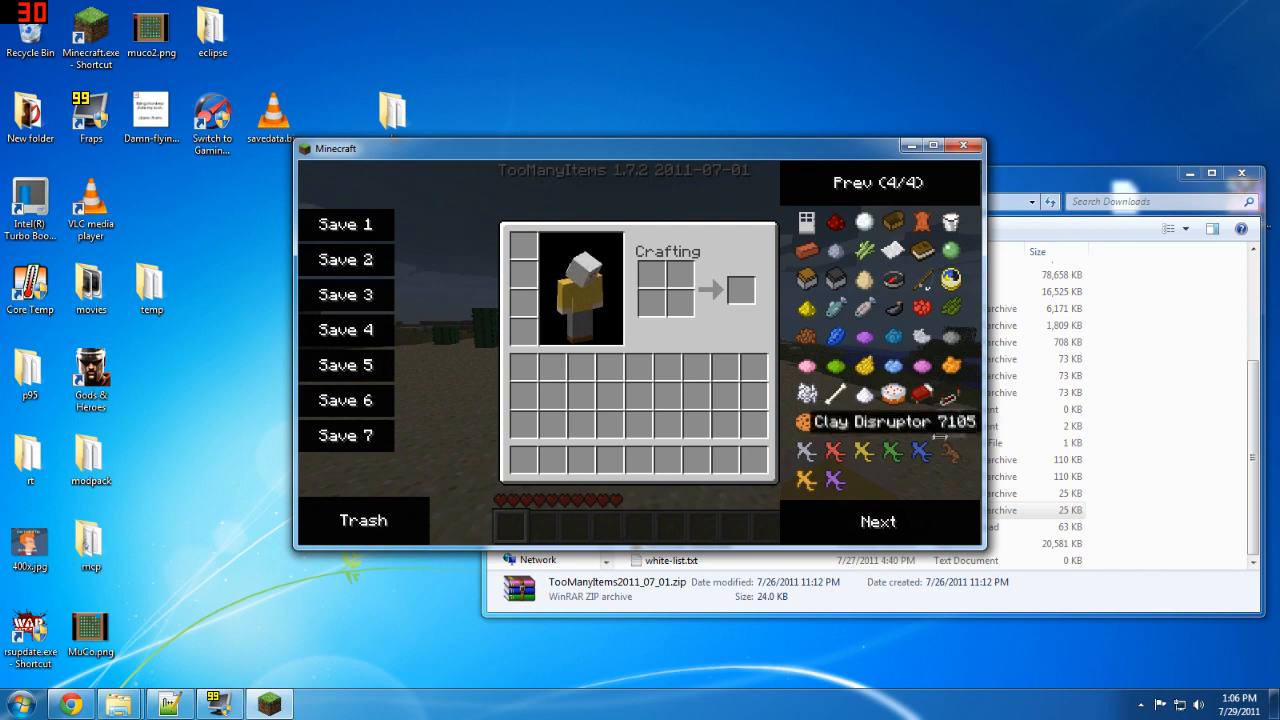